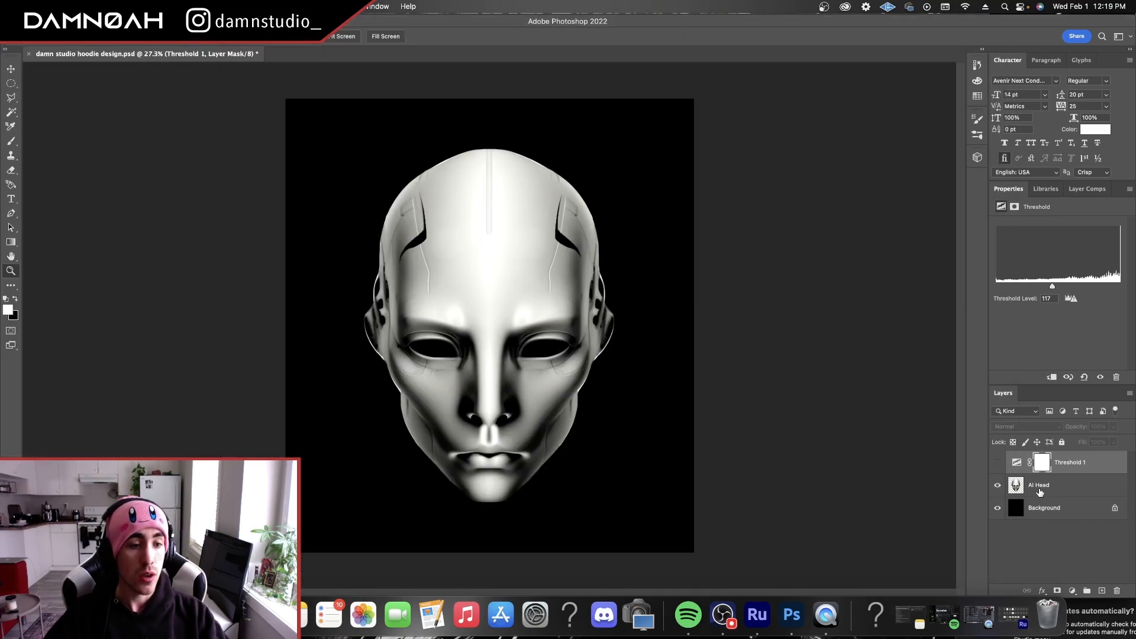
# - Show Threshold 1 and sweep its level through 78, 66, 53, 163 and 138 to preview the head
pyautogui.click(1043, 485)
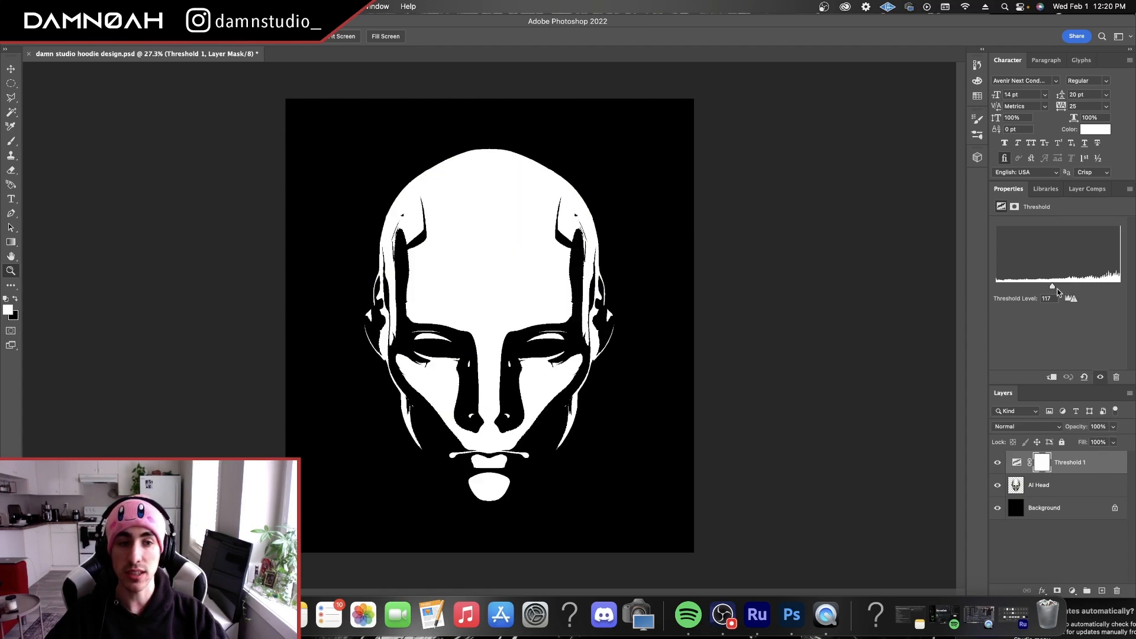
pyautogui.moveTo(1052, 286); pyautogui.dragTo(1032, 286)
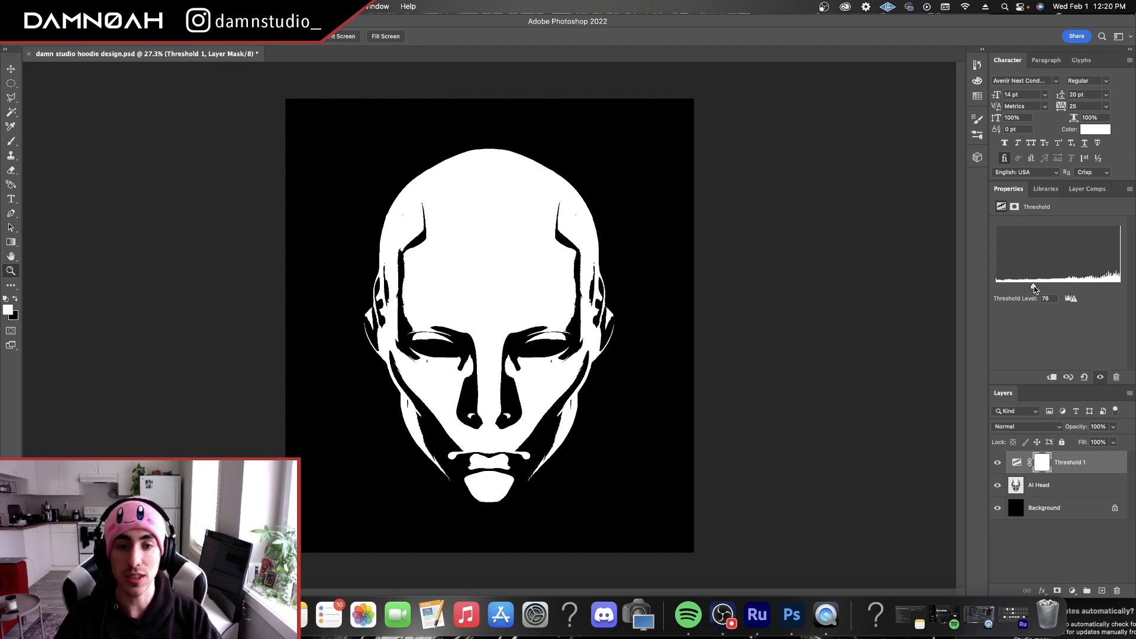
pyautogui.moveTo(1057, 298); pyautogui.dragTo(1068, 298)
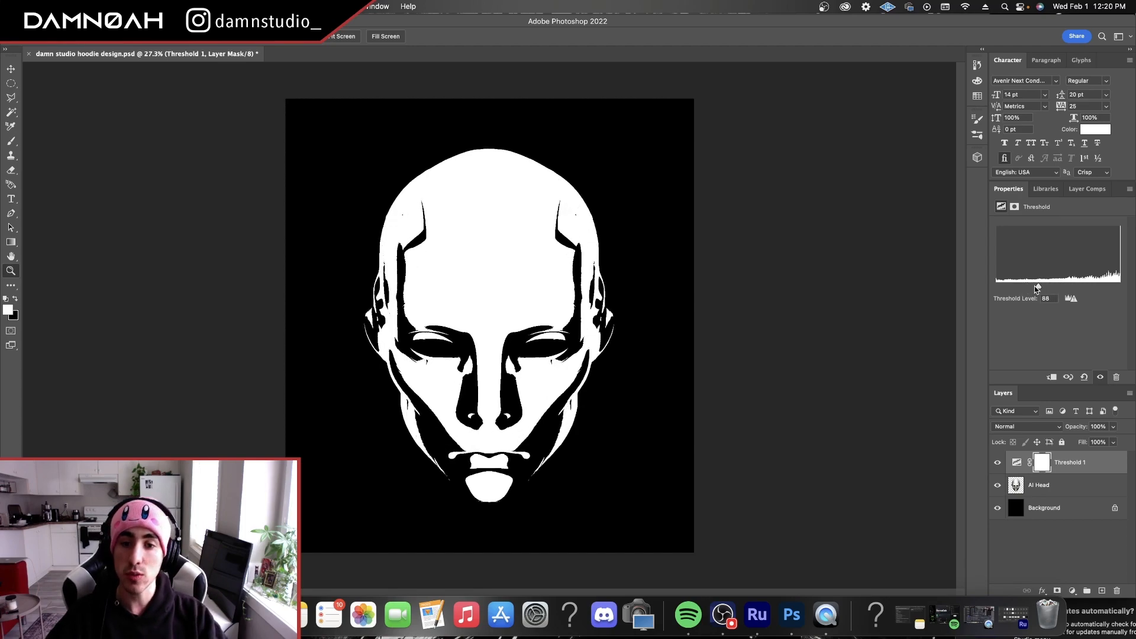
pyautogui.moveTo(1068, 298); pyautogui.dragTo(1020, 298)
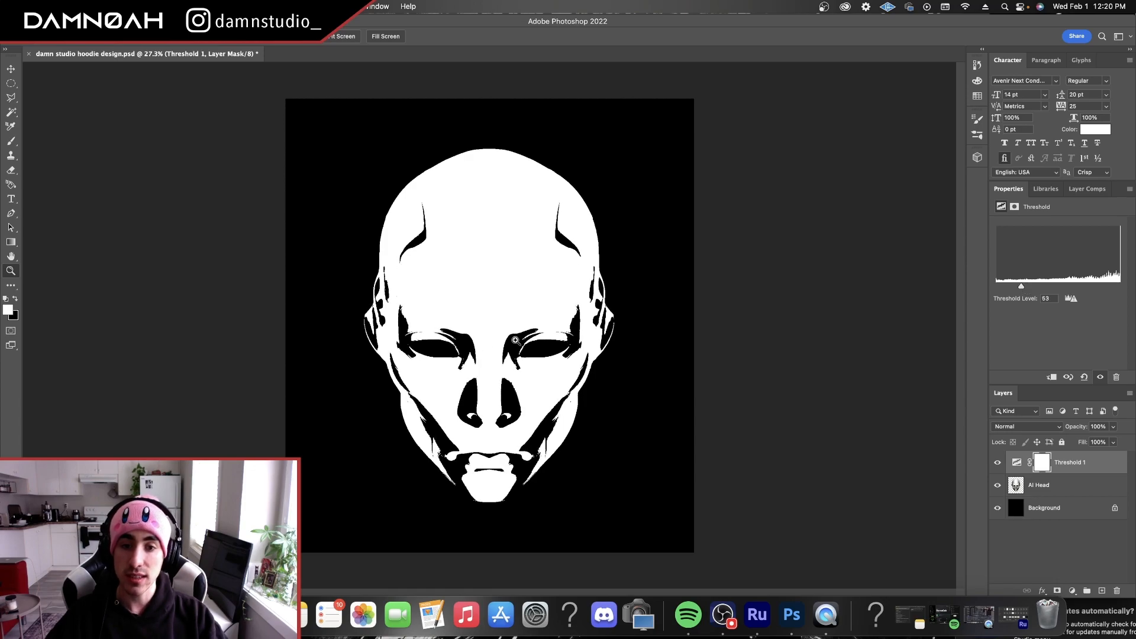
pyautogui.moveTo(1021, 287); pyautogui.dragTo(1074, 286)
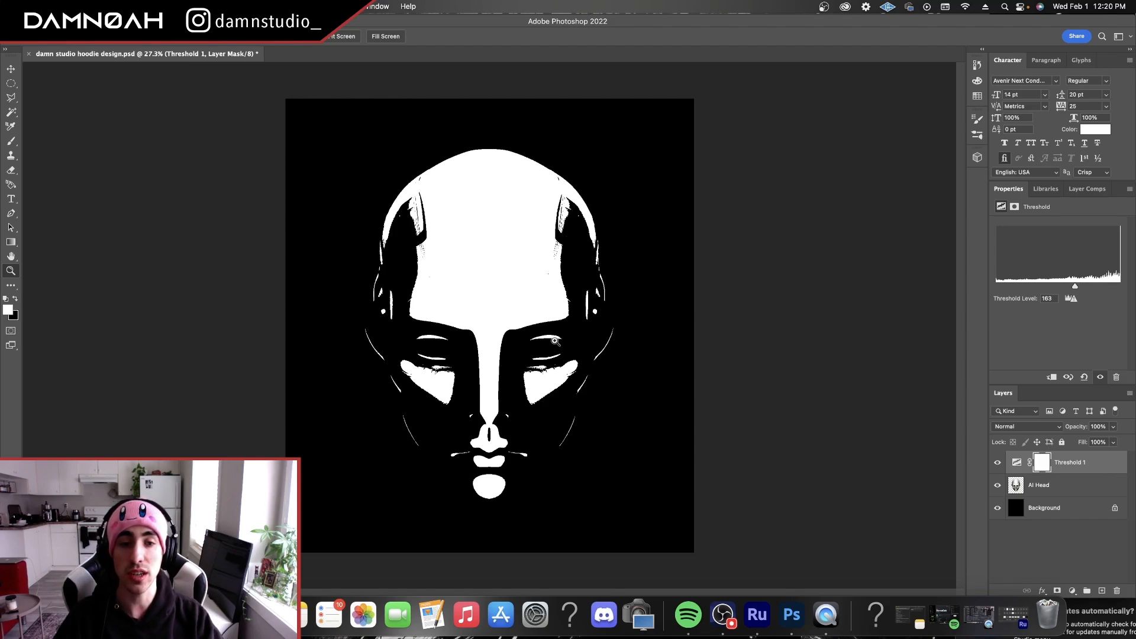
pyautogui.moveTo(1076, 298); pyautogui.dragTo(1057, 298)
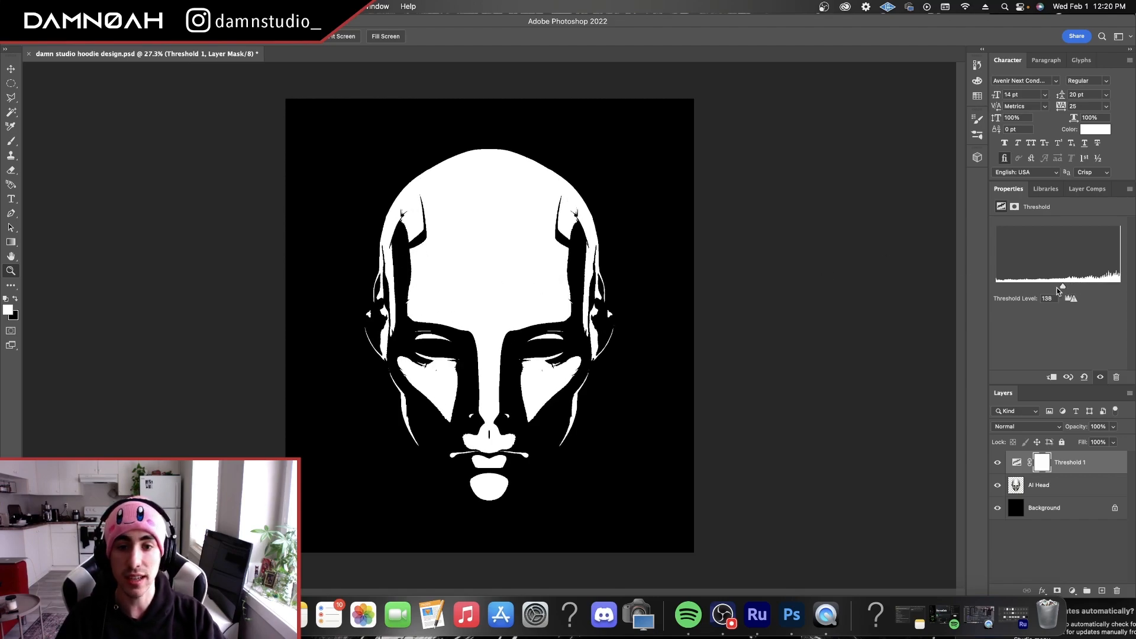
pyautogui.moveTo(1062, 288); pyautogui.dragTo(1048, 287)
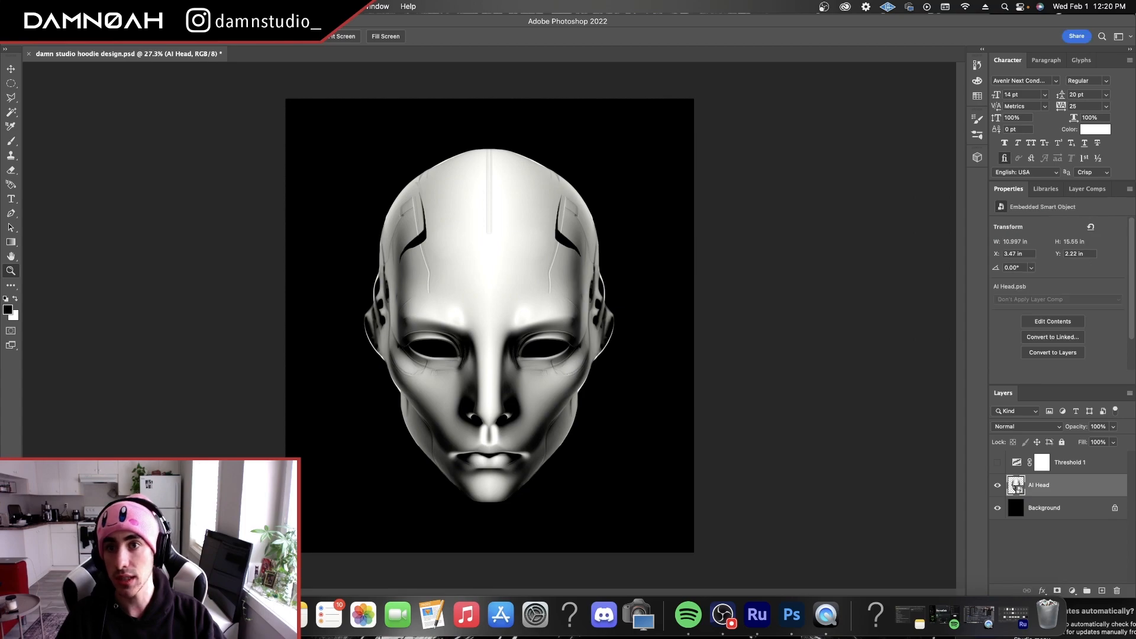
# - In Filter Gallery, stack a second Grain effect on the AI Head and switch its type to Soft
pyautogui.click(355, 6)
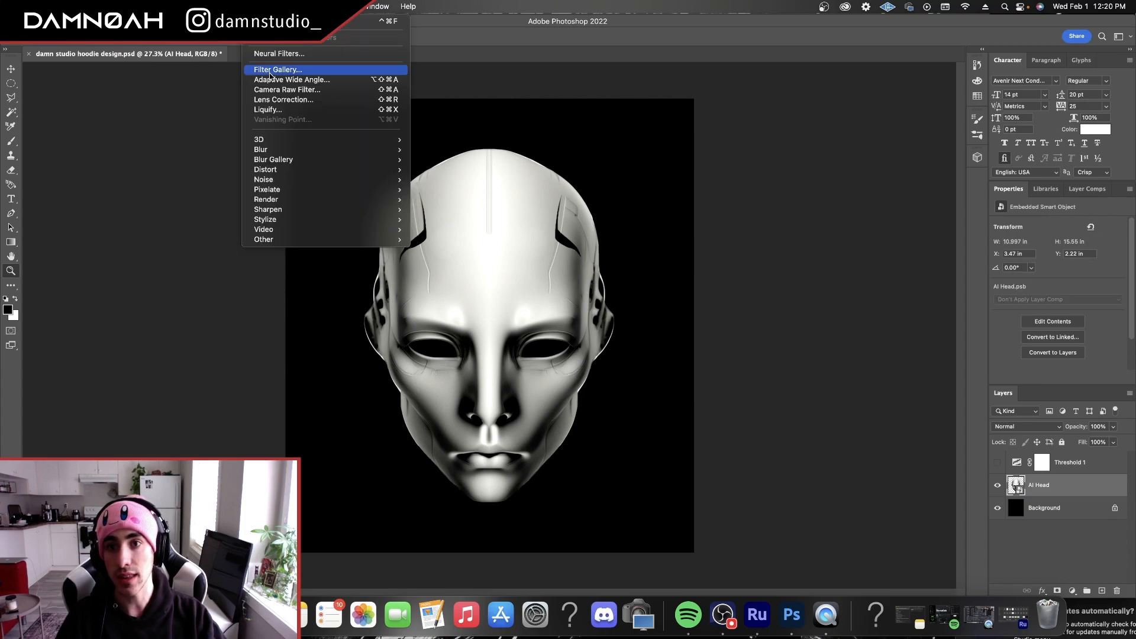
pyautogui.click(277, 69)
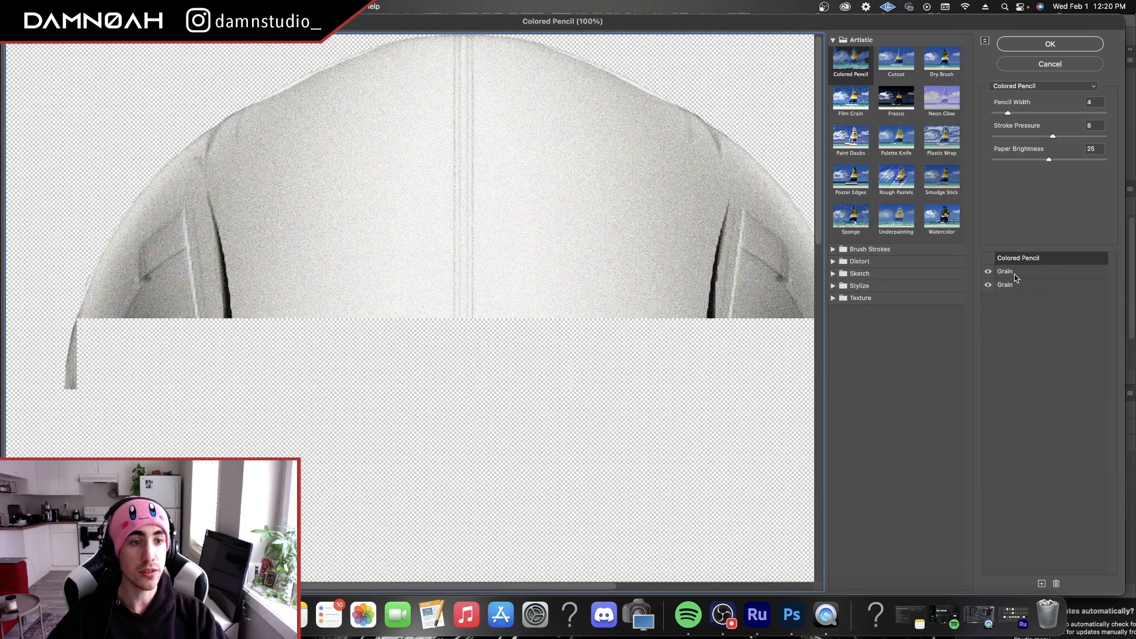
pyautogui.click(861, 297)
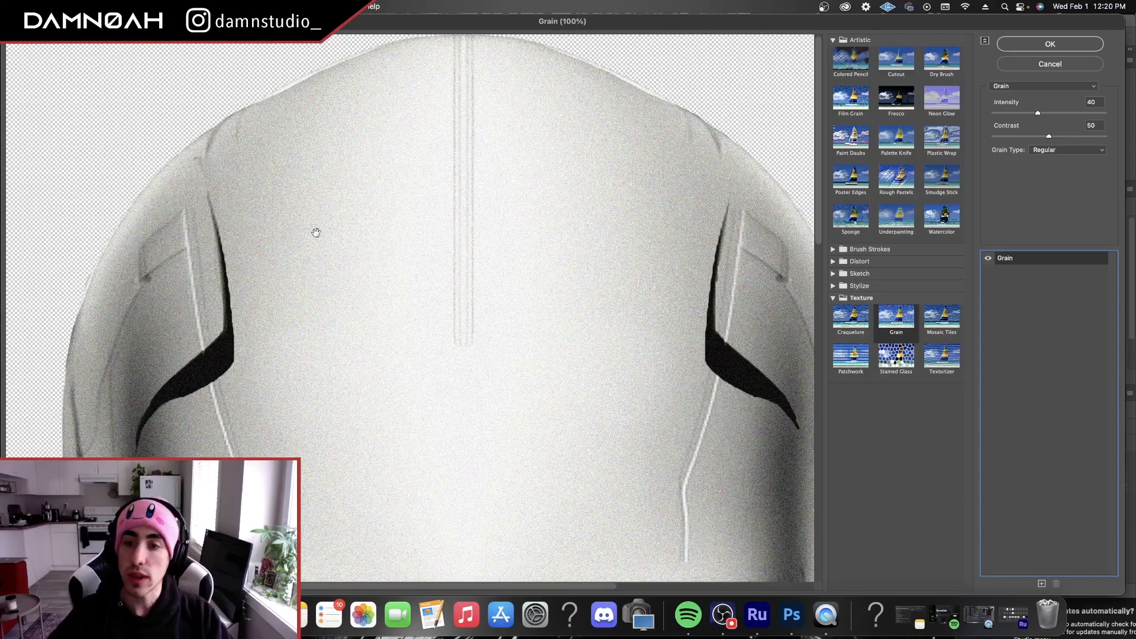
pyautogui.moveTo(634, 306)
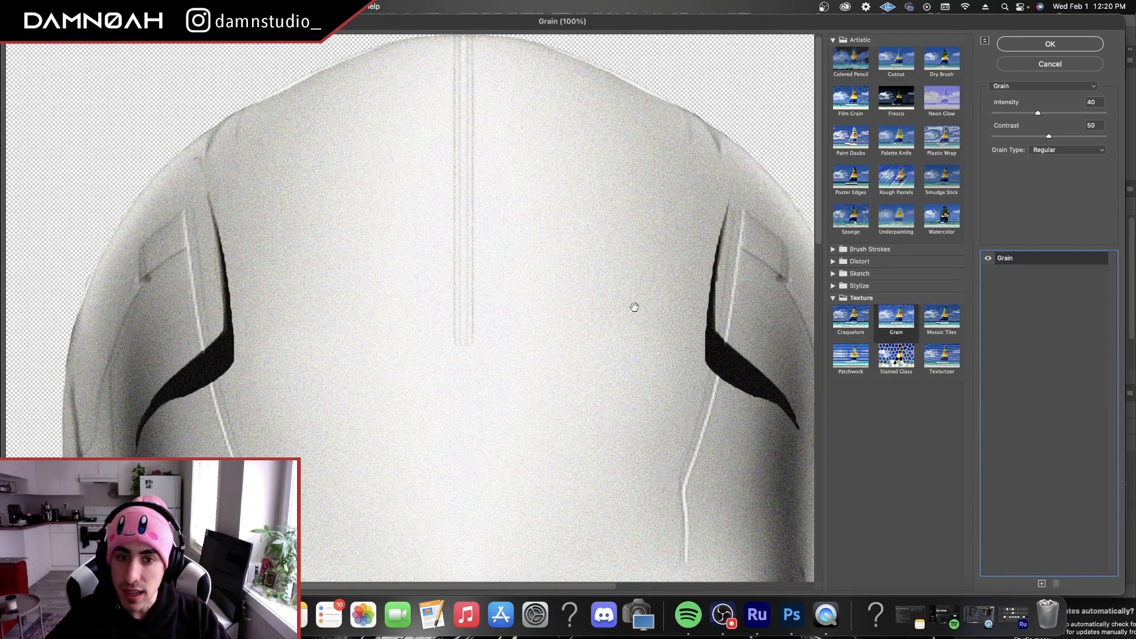
pyautogui.click(1041, 583)
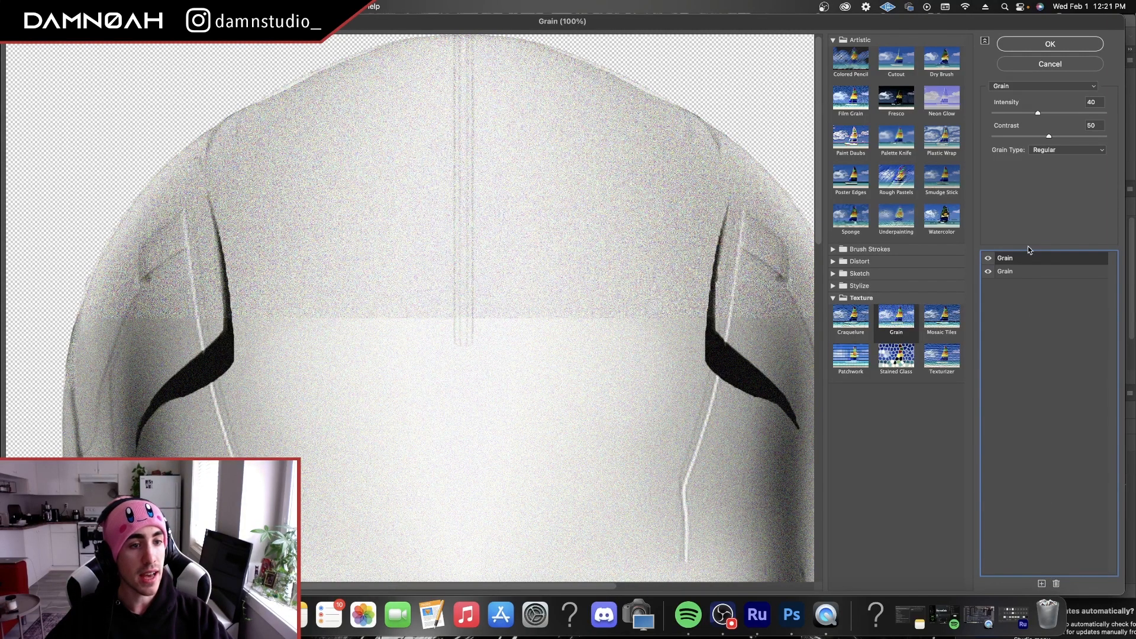
pyautogui.click(1066, 150)
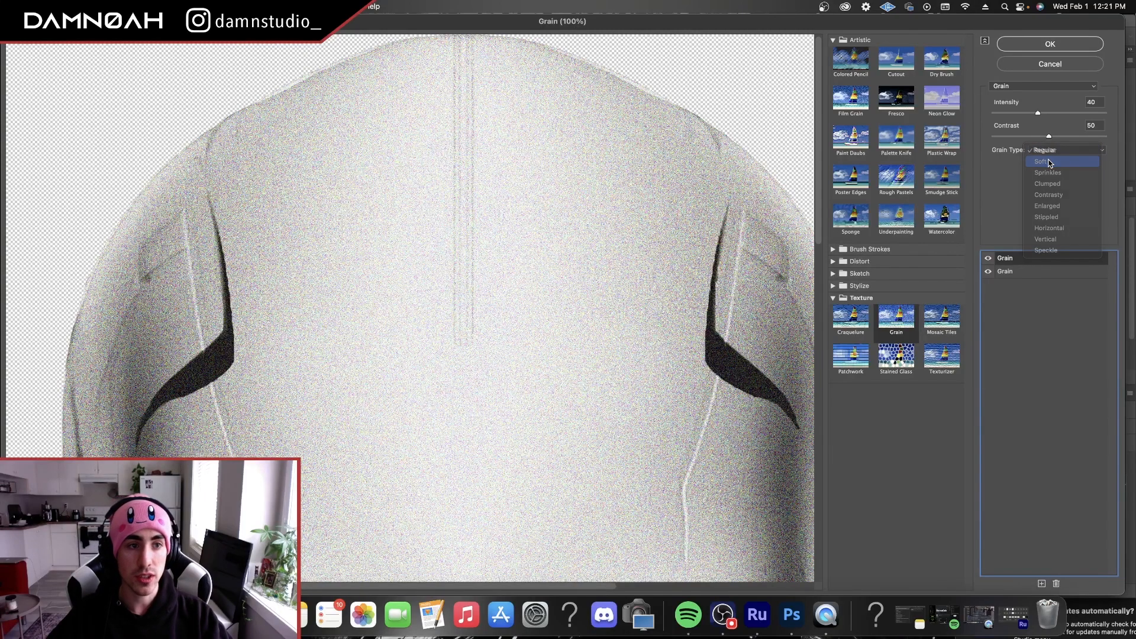
pyautogui.click(1044, 160)
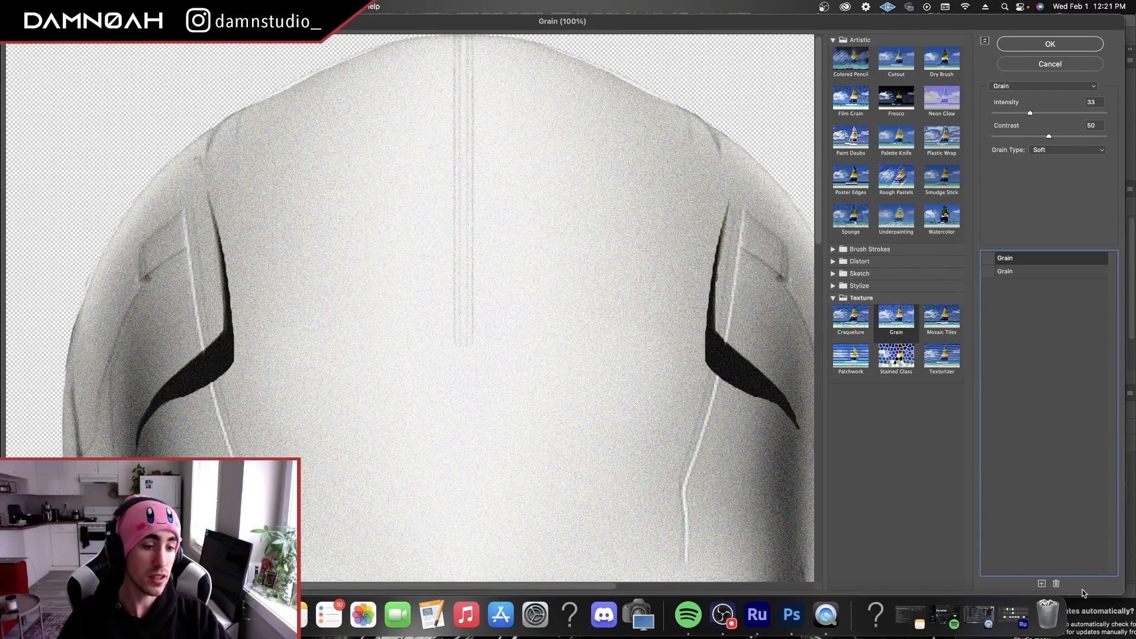
# - Try Texturizer and another texture in the effect stack, then return to the Grain effect
pyautogui.click(941, 321)
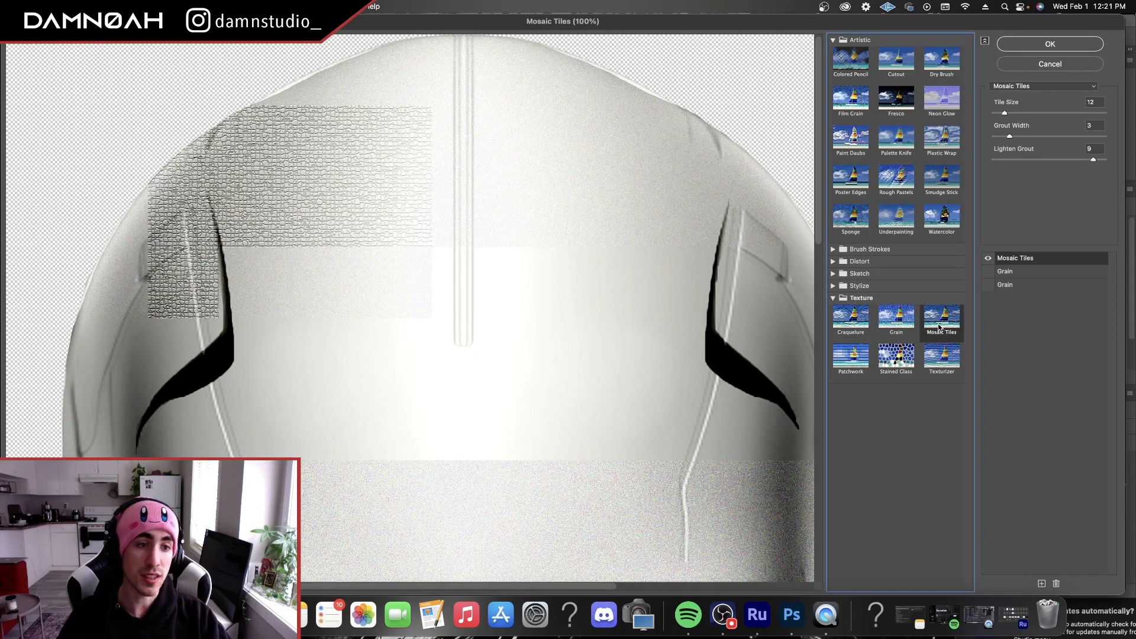
pyautogui.click(941, 358)
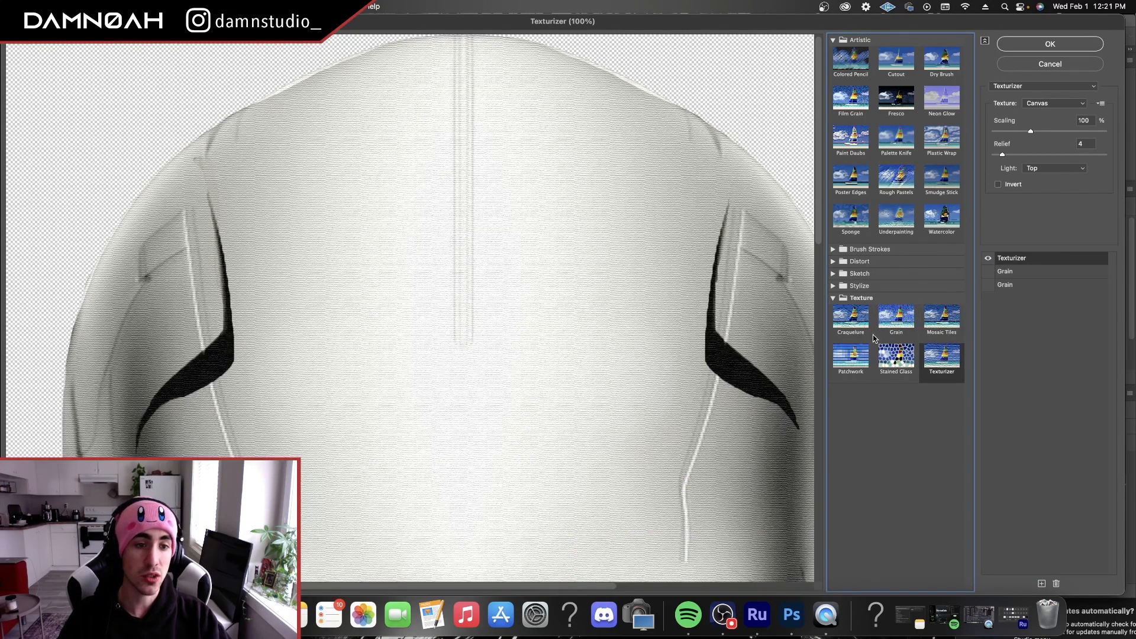
pyautogui.click(851, 360)
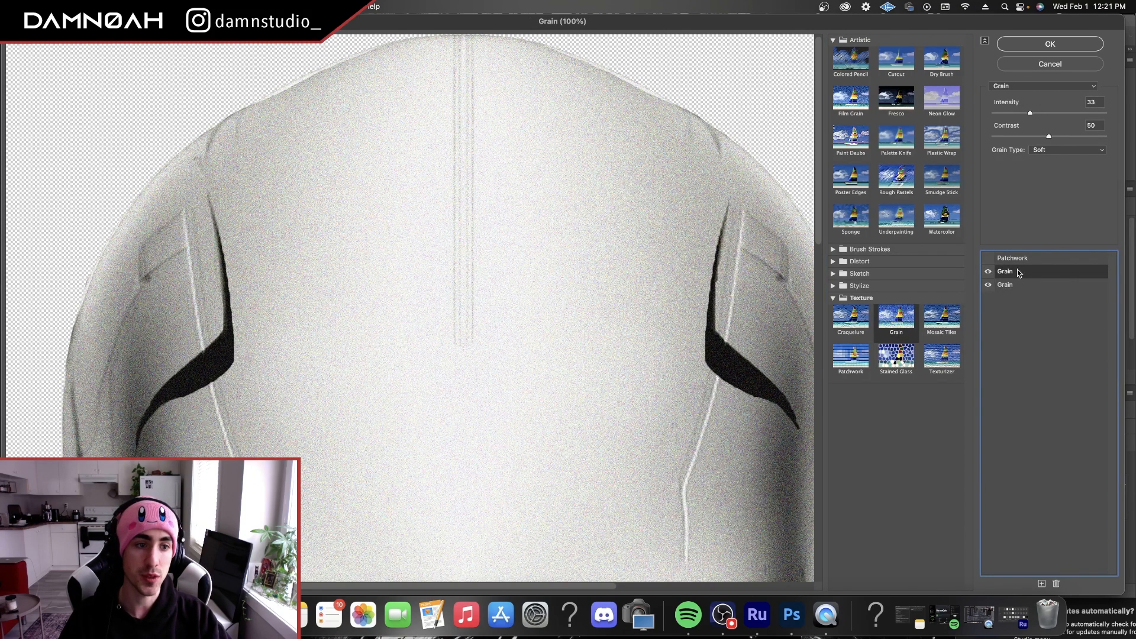
pyautogui.click(1050, 44)
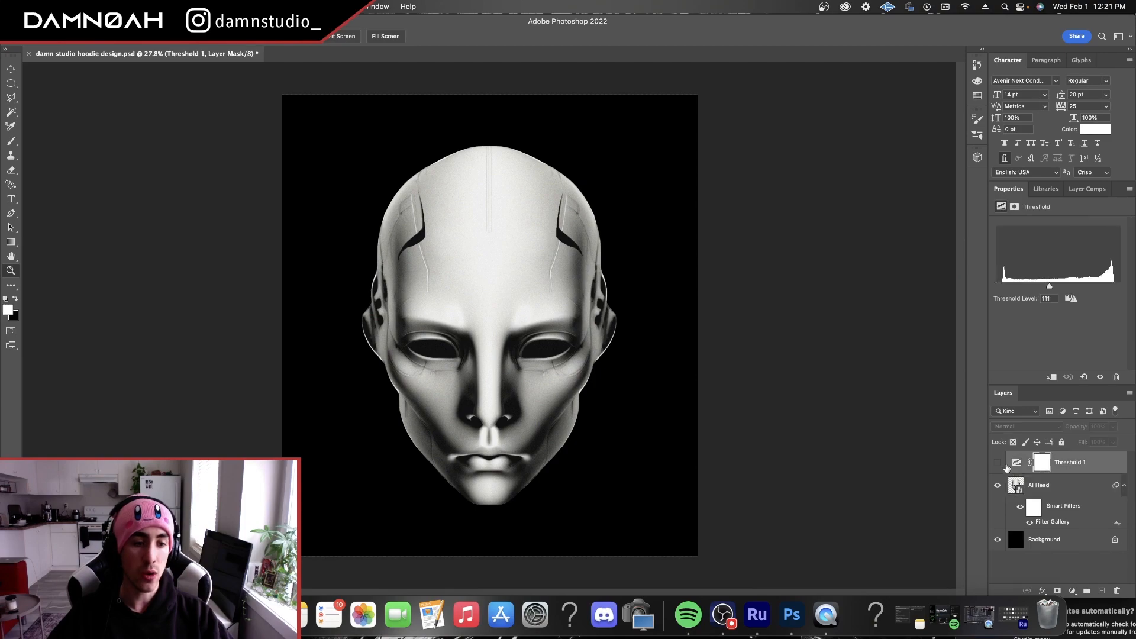
# - Show Threshold 1 again over the grainy head and settle its level at 41
pyautogui.click(996, 463)
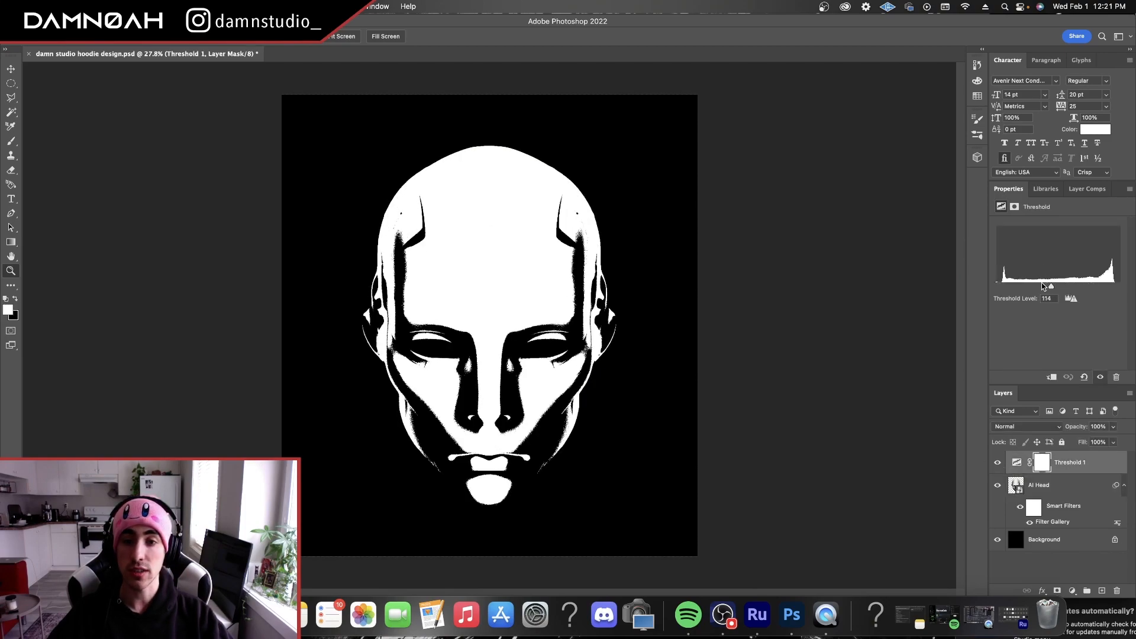
pyautogui.moveTo(1049, 298); pyautogui.dragTo(1038, 298)
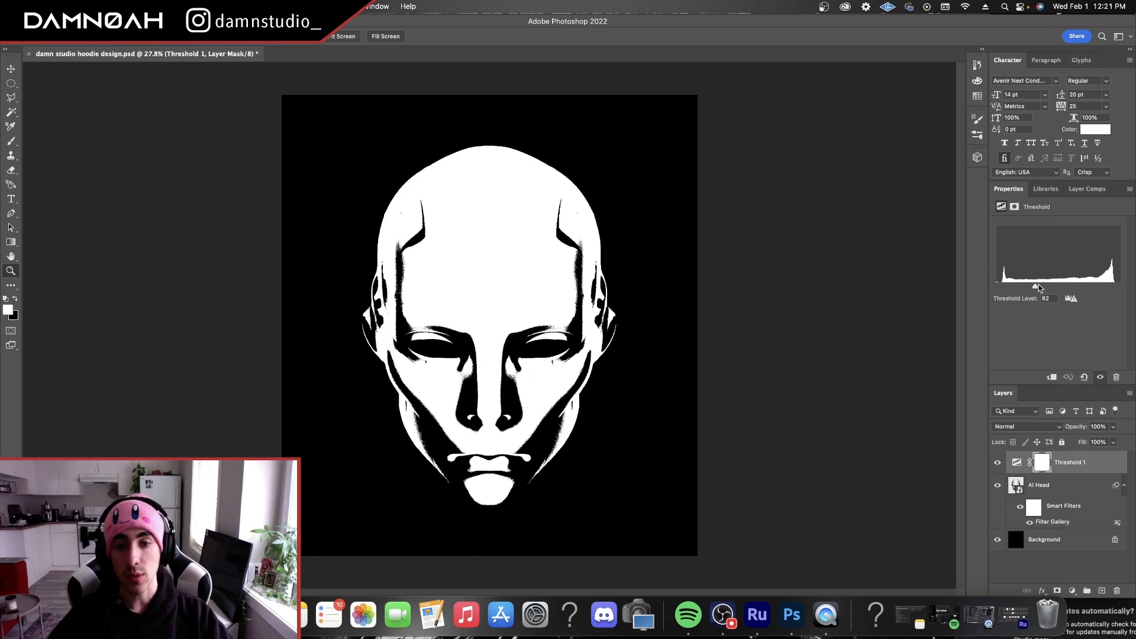
pyautogui.moveTo(1038, 287); pyautogui.dragTo(1087, 287)
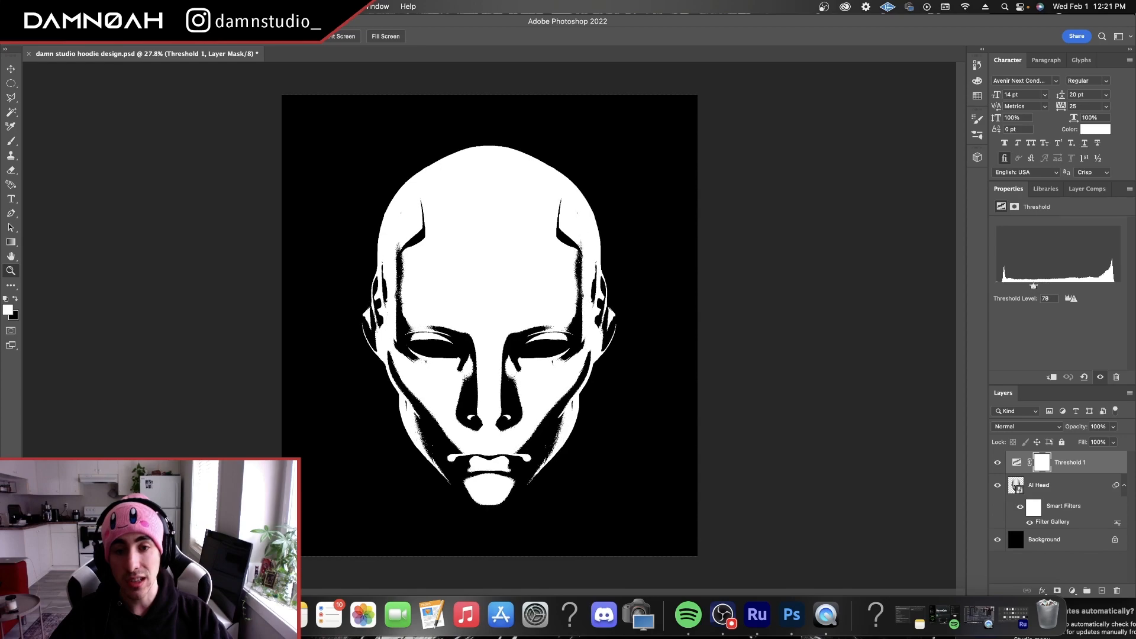
pyautogui.moveTo(1034, 285); pyautogui.dragTo(1090, 285)
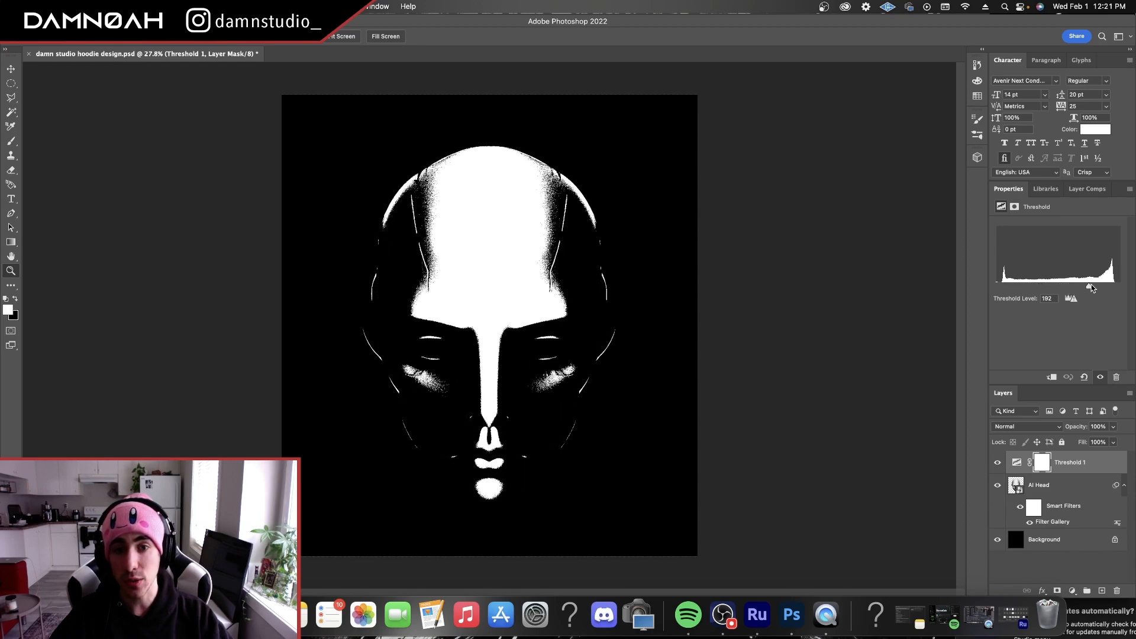
pyautogui.moveTo(1071, 298); pyautogui.dragTo(1046, 298)
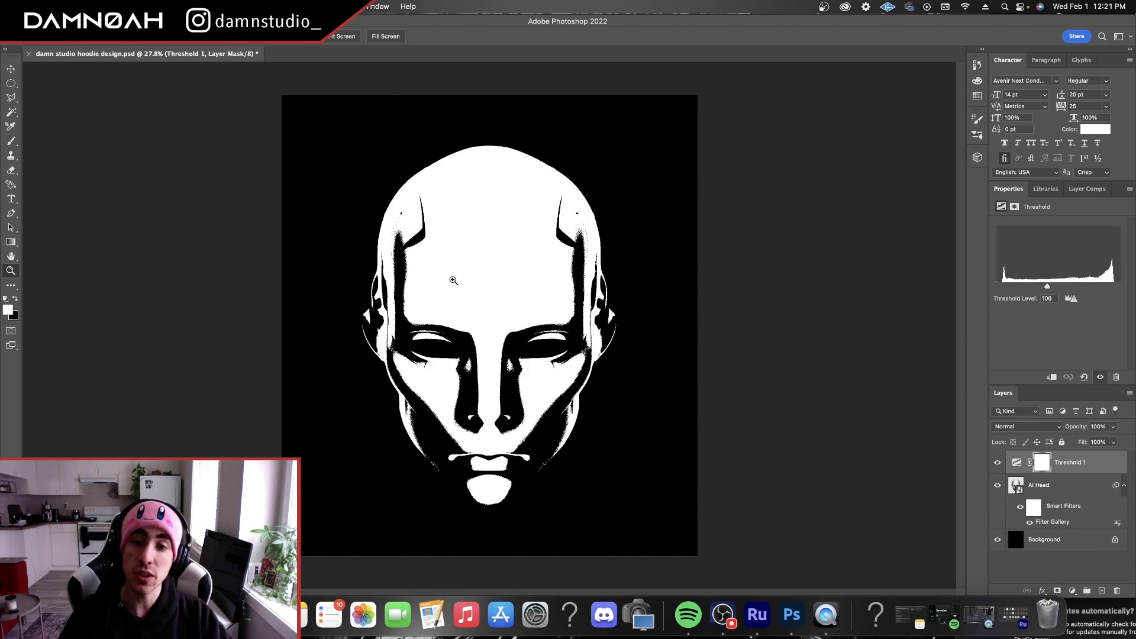
pyautogui.moveTo(886, 283)
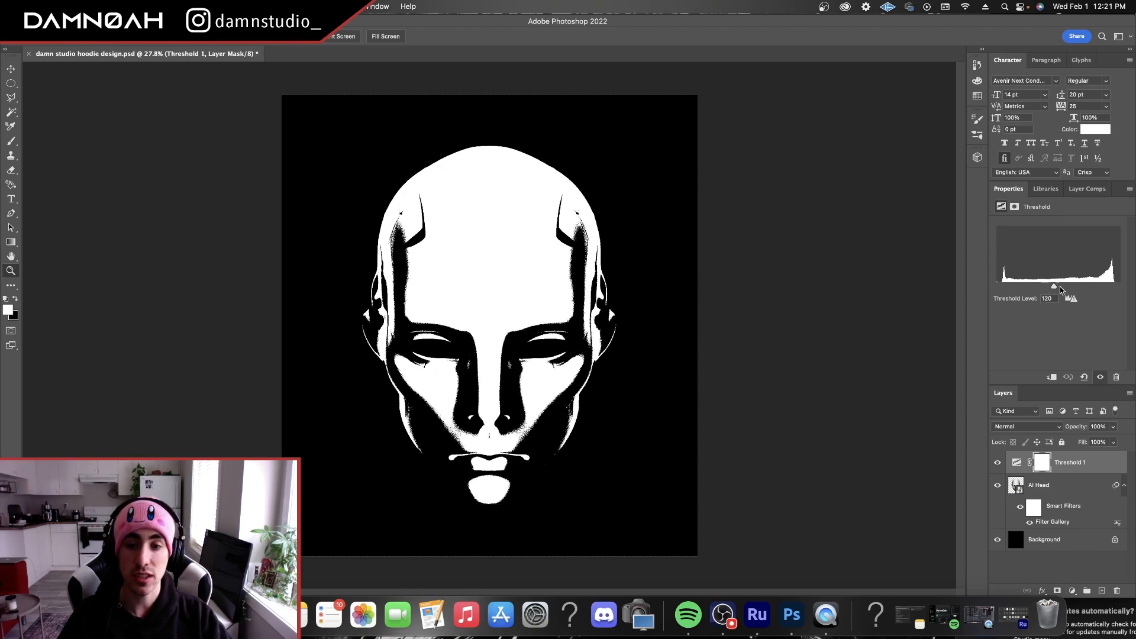
pyautogui.moveTo(1054, 286); pyautogui.dragTo(1014, 287)
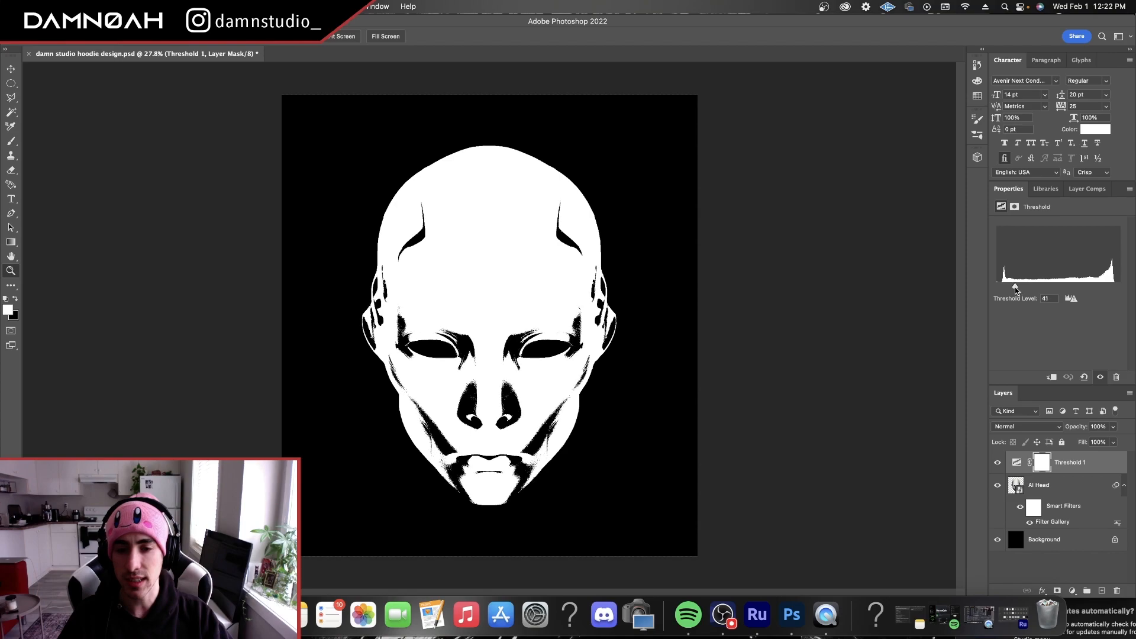
# - Rasterize the grainy AI Head layer from its layer options
pyautogui.click(1040, 485)
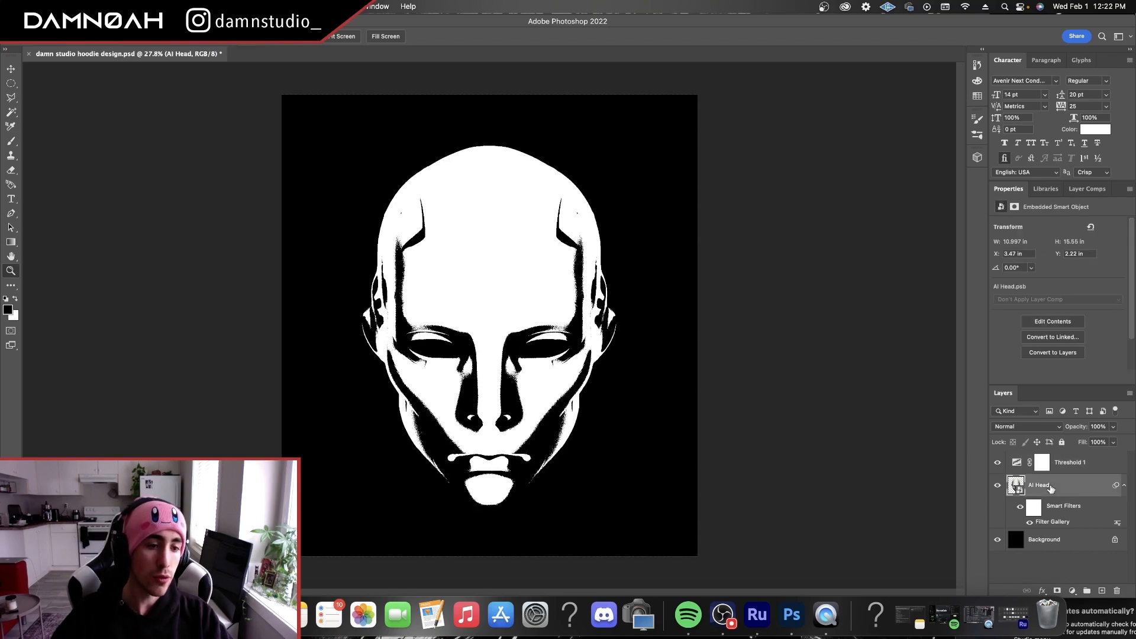
pyautogui.rightClick(1039, 486)
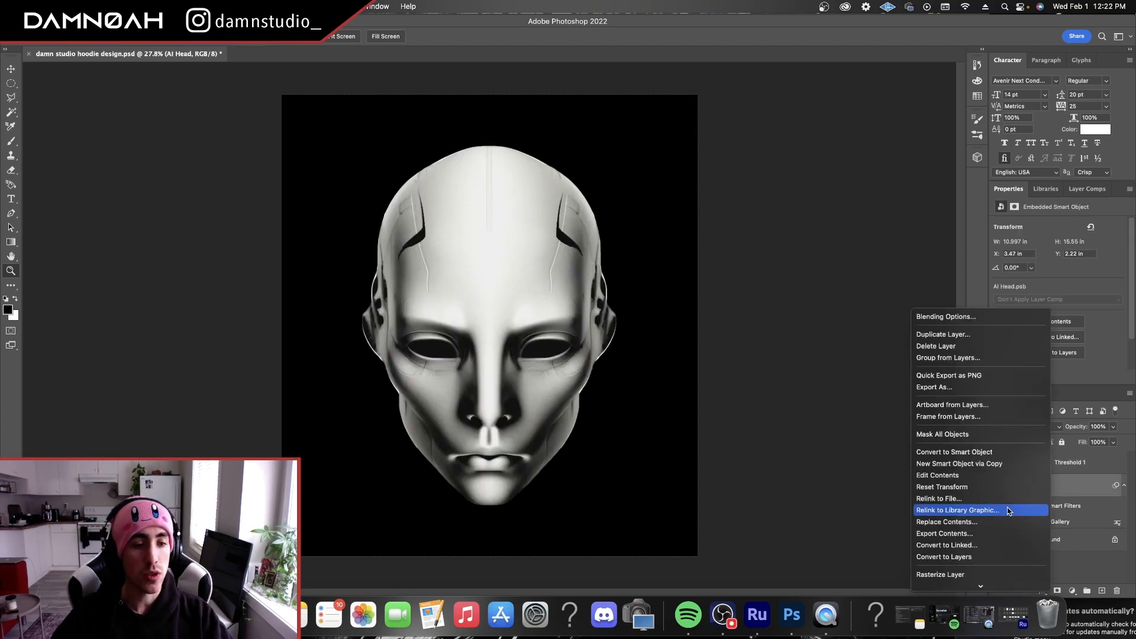
pyautogui.click(941, 574)
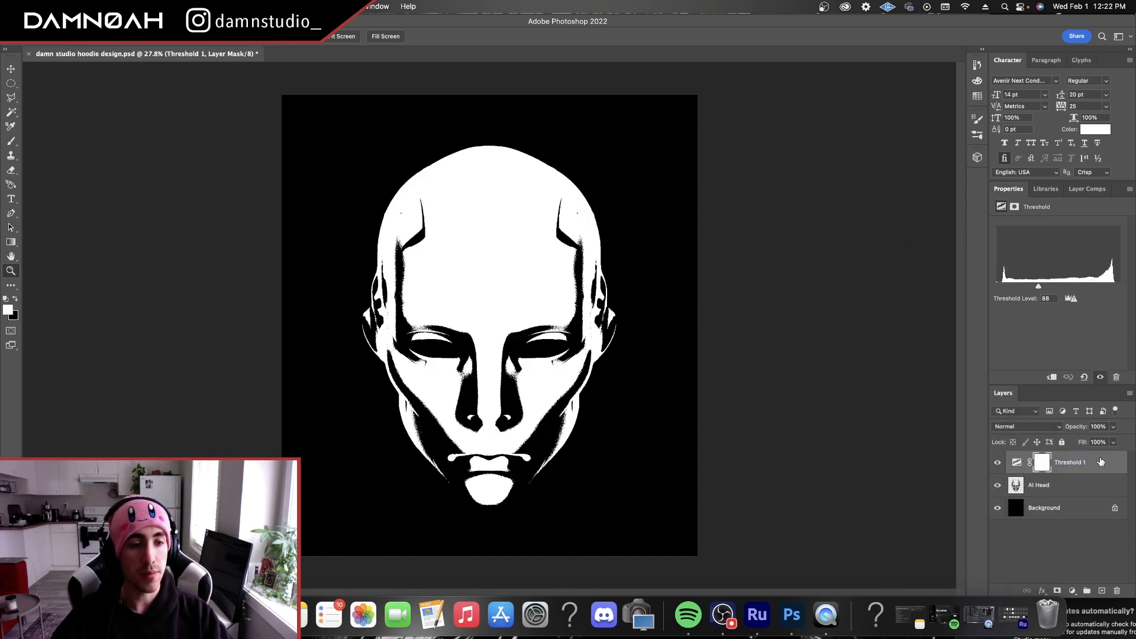
# - Tune the copied threshold to about level 72 for bold black-and-white face detail
pyautogui.moveTo(1058, 287); pyautogui.dragTo(1016, 286)
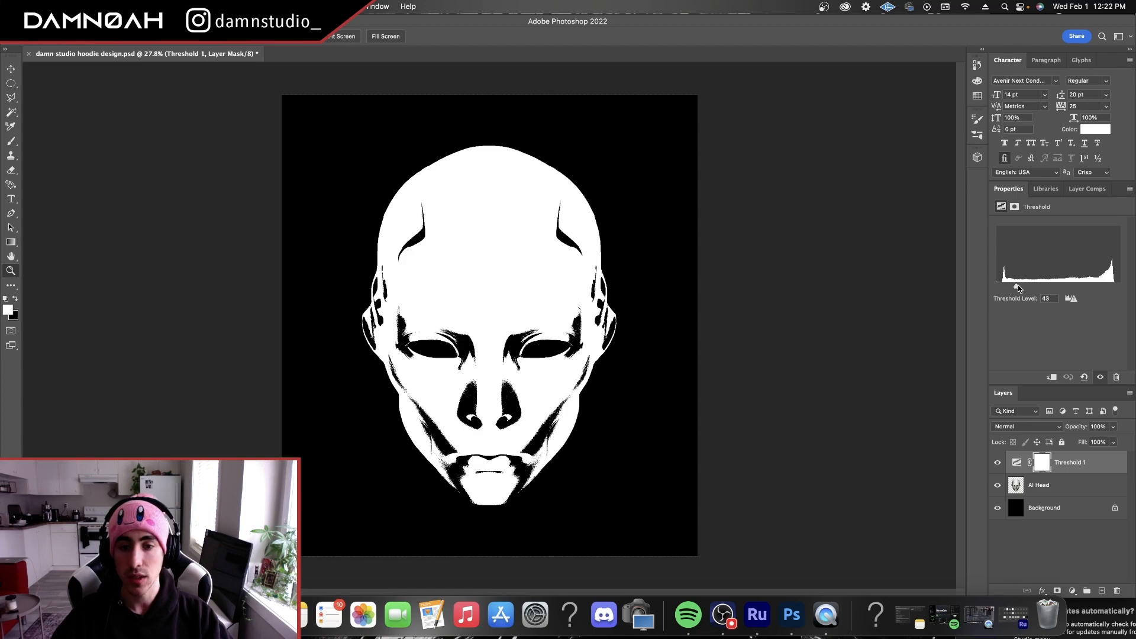
pyautogui.moveTo(1017, 288); pyautogui.dragTo(1036, 287)
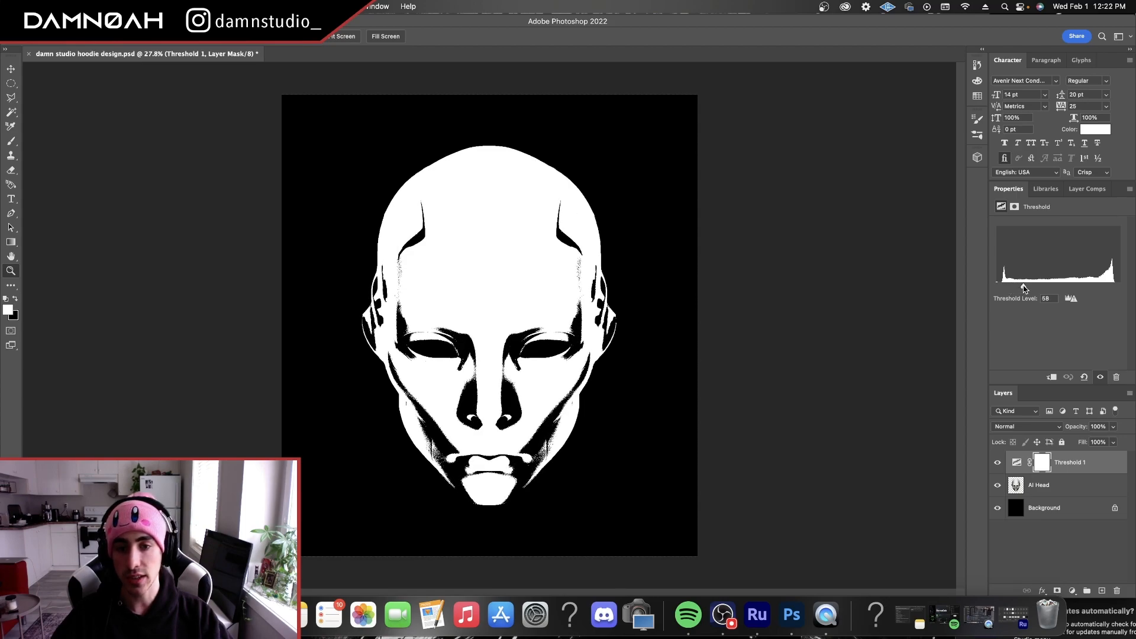
pyautogui.moveTo(1023, 288); pyautogui.dragTo(1027, 289)
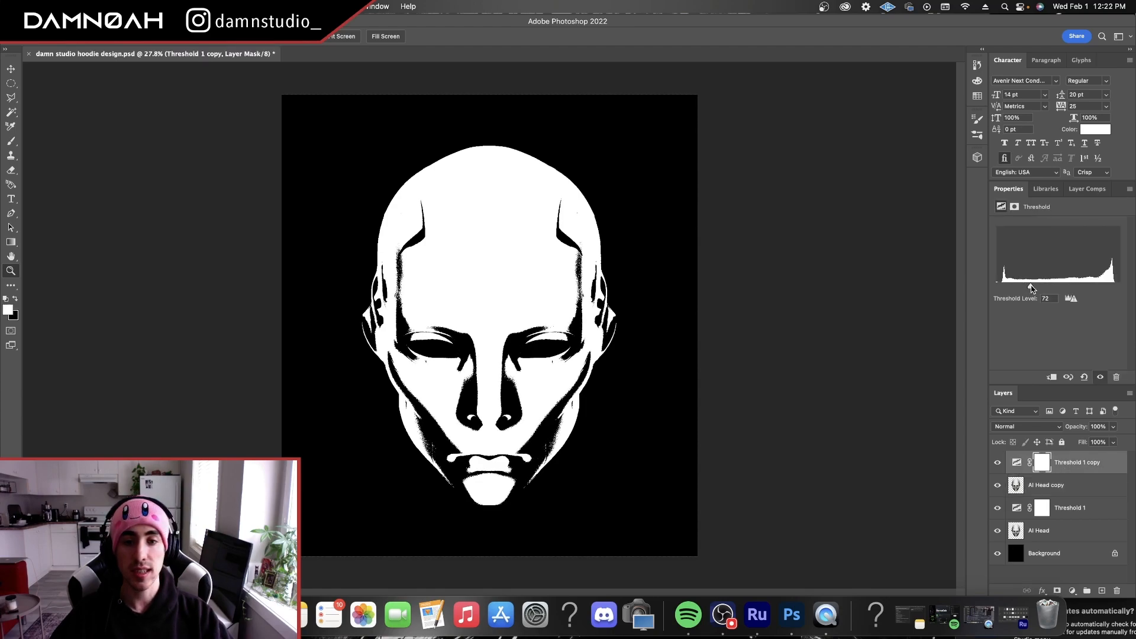
# - Raise the threshold on each successive copy, the top one at 232 keeping only highlights
pyautogui.moveTo(1031, 287); pyautogui.dragTo(1047, 287)
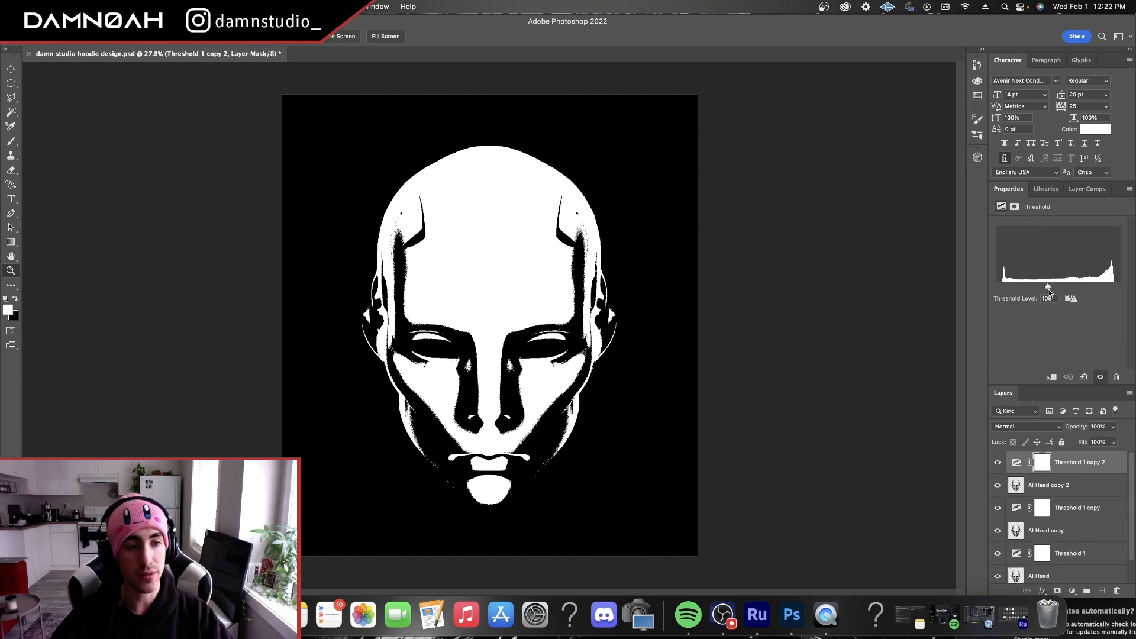
pyautogui.moveTo(1047, 287); pyautogui.dragTo(1072, 288)
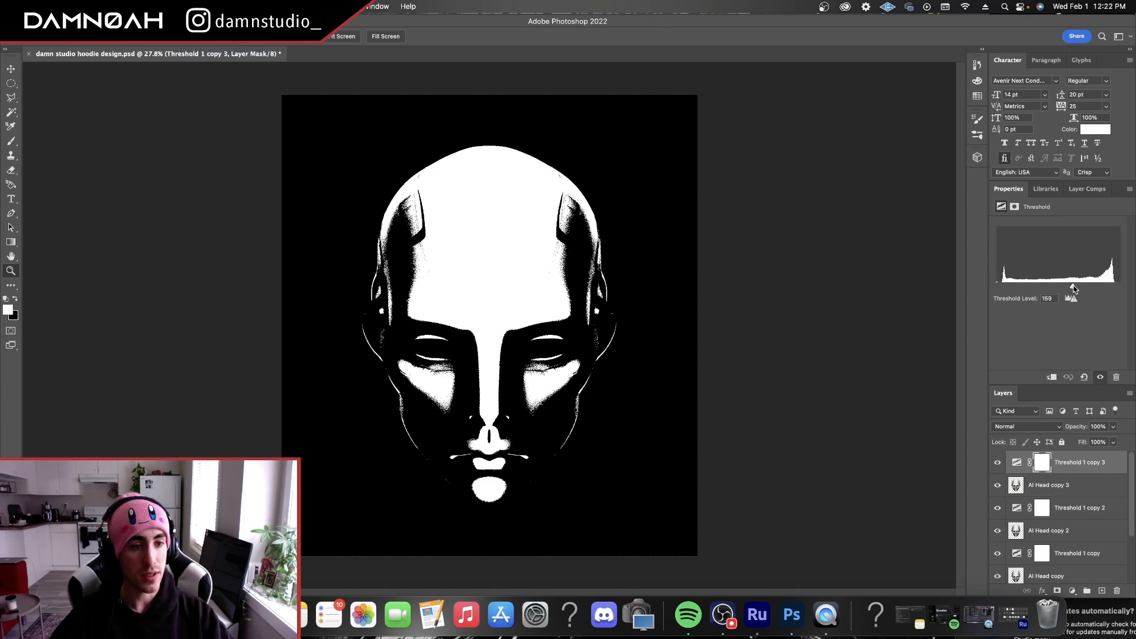
pyautogui.moveTo(1070, 298); pyautogui.dragTo(1095, 298)
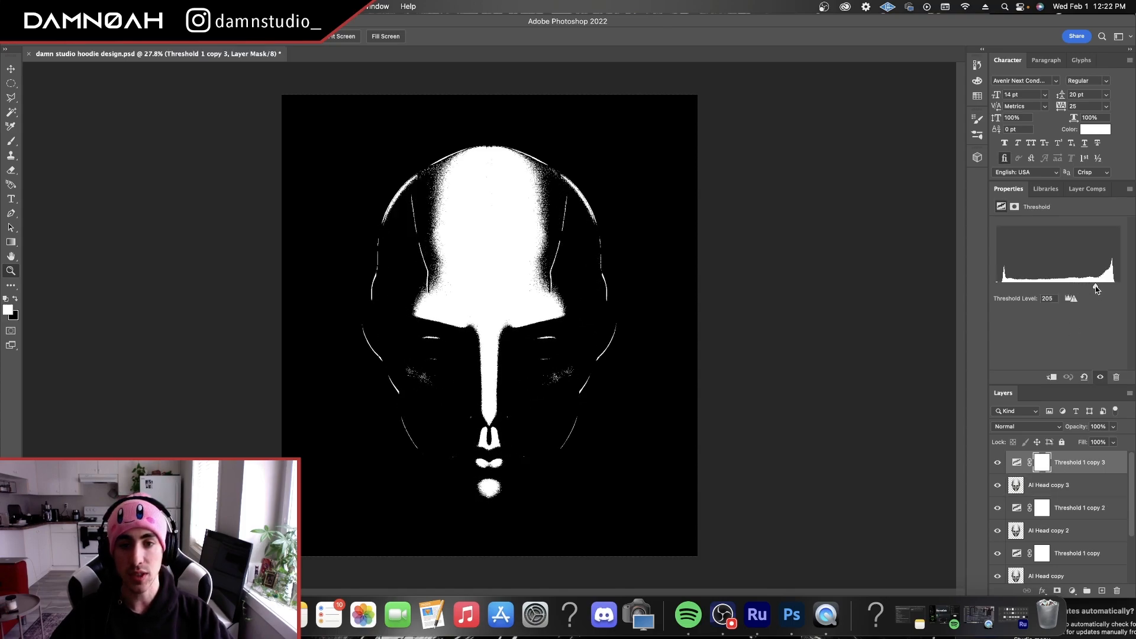
pyautogui.moveTo(1096, 288); pyautogui.dragTo(1098, 287)
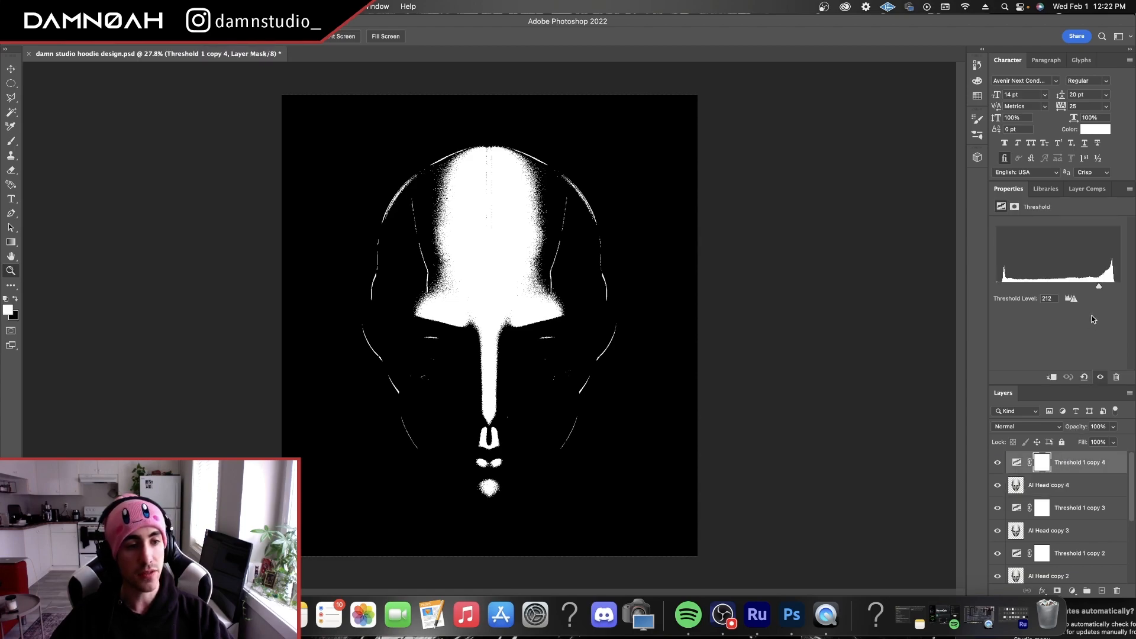
pyautogui.moveTo(1098, 287); pyautogui.dragTo(1105, 286)
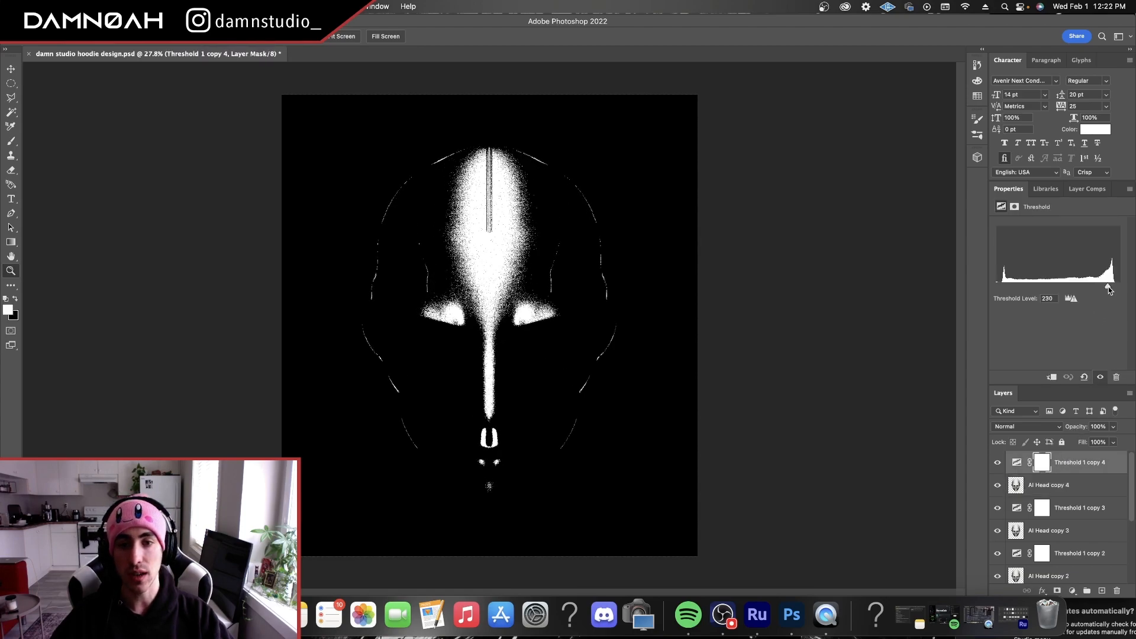
pyautogui.moveTo(1103, 287); pyautogui.dragTo(1109, 286)
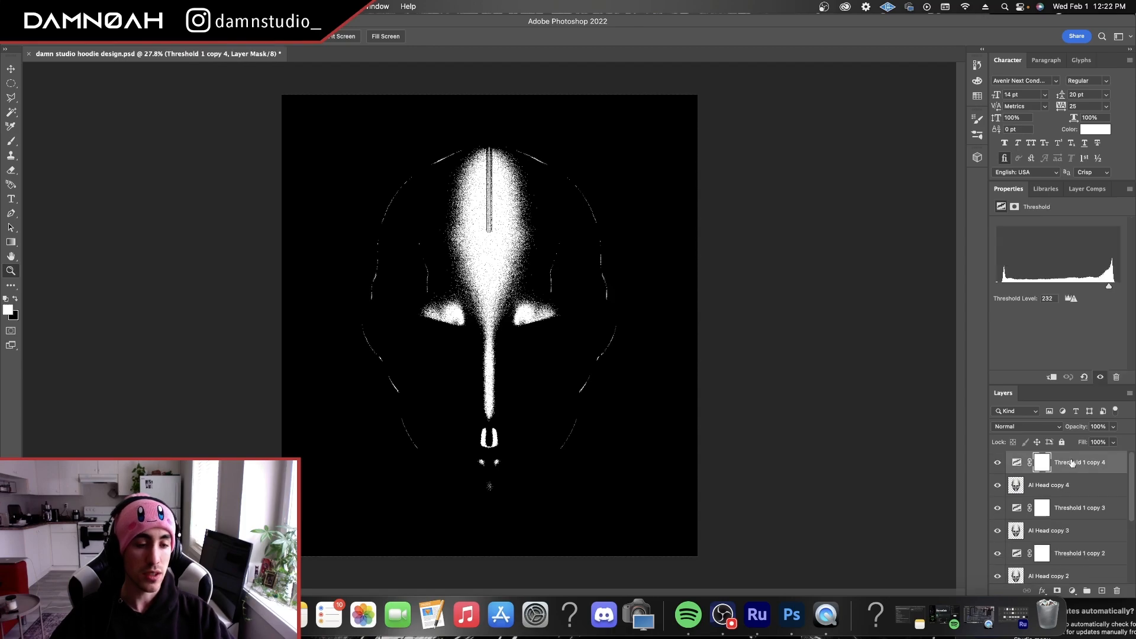
# - Merge each head-and-threshold pair down into a single Threshold layer
pyautogui.rightClick(1079, 463)
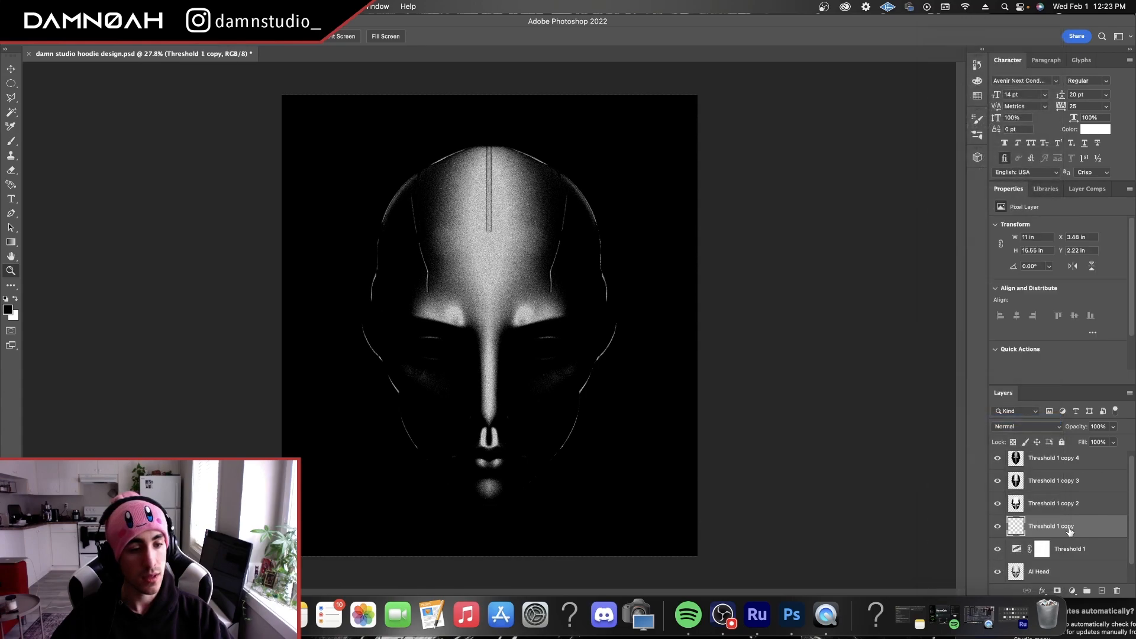
pyautogui.rightClick(1051, 525)
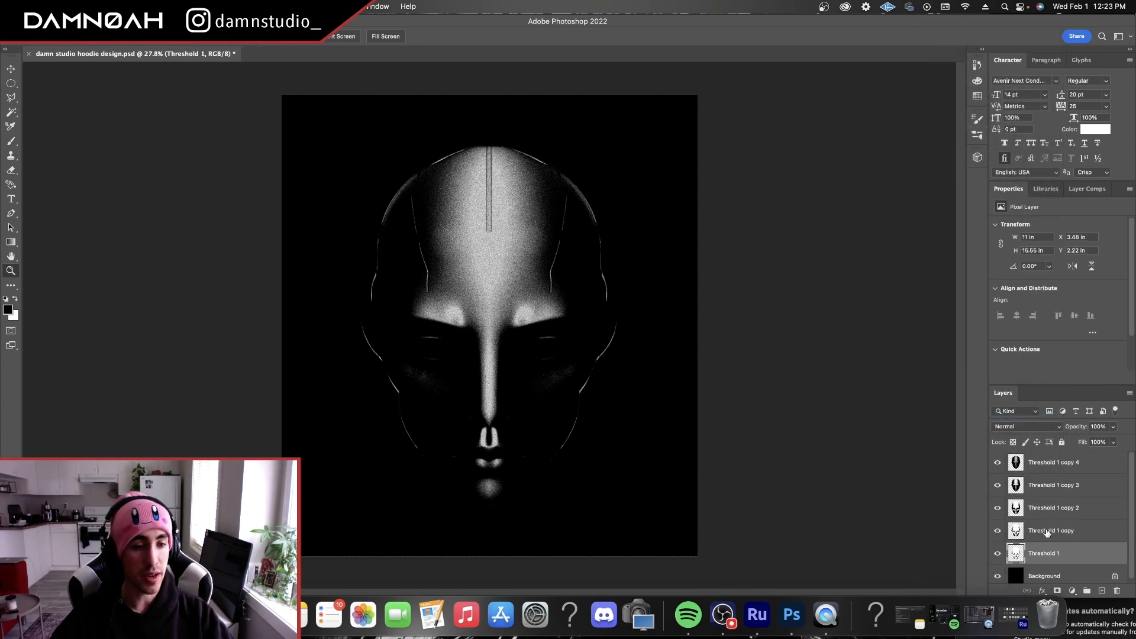
# - Magic Wand the black on each merged Threshold layer and delete it so the tones stack
pyautogui.click(1052, 463)
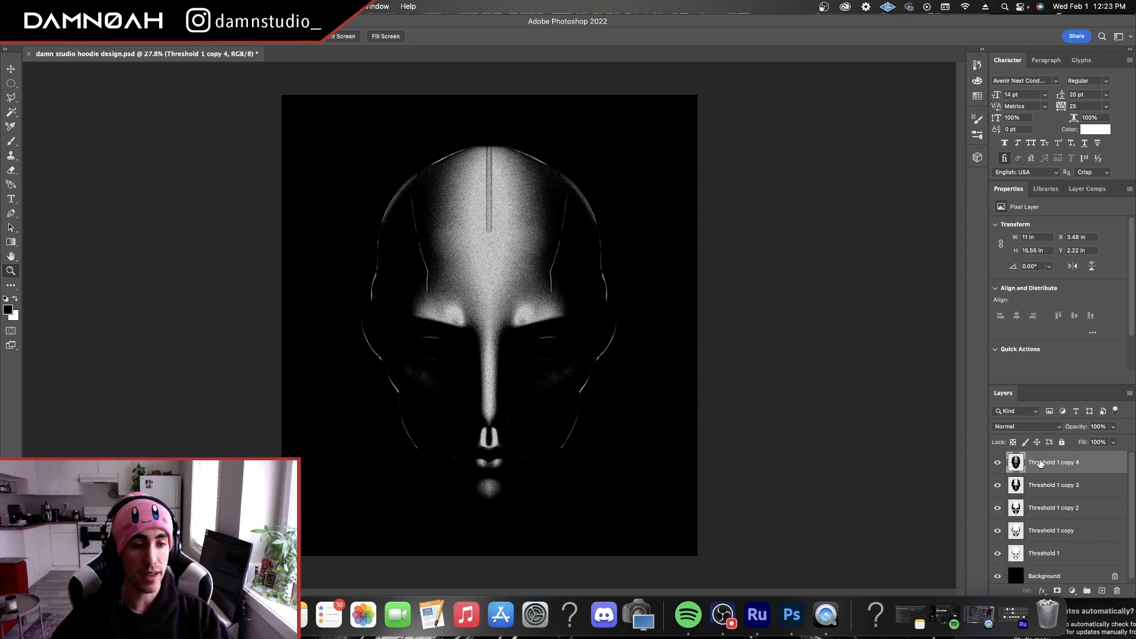
pyautogui.click(11, 116)
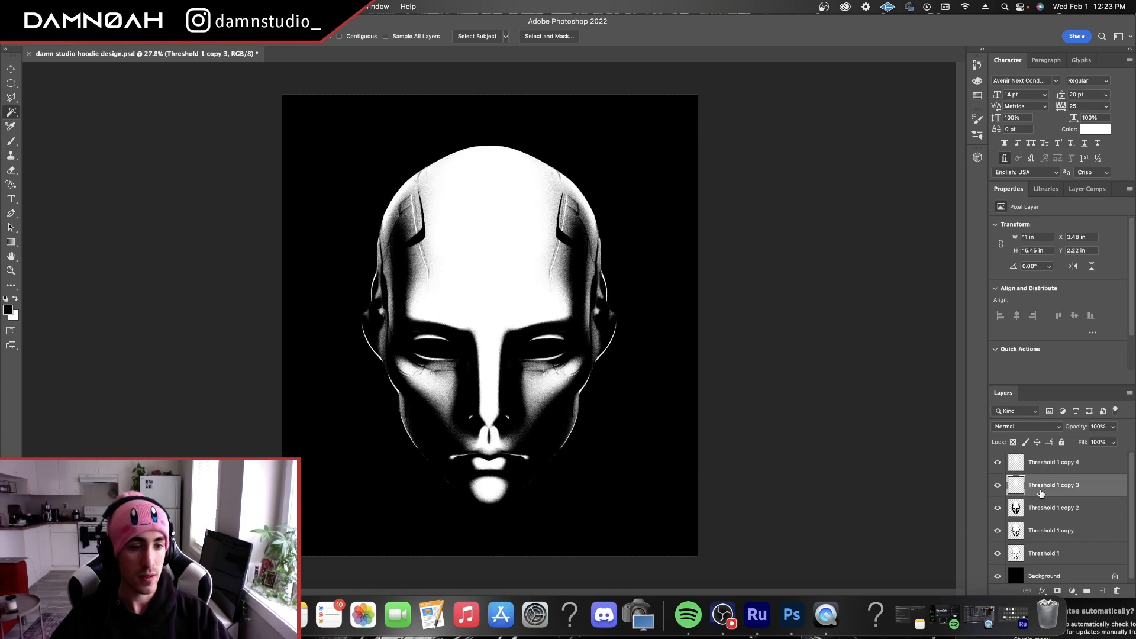
pyautogui.click(1053, 507)
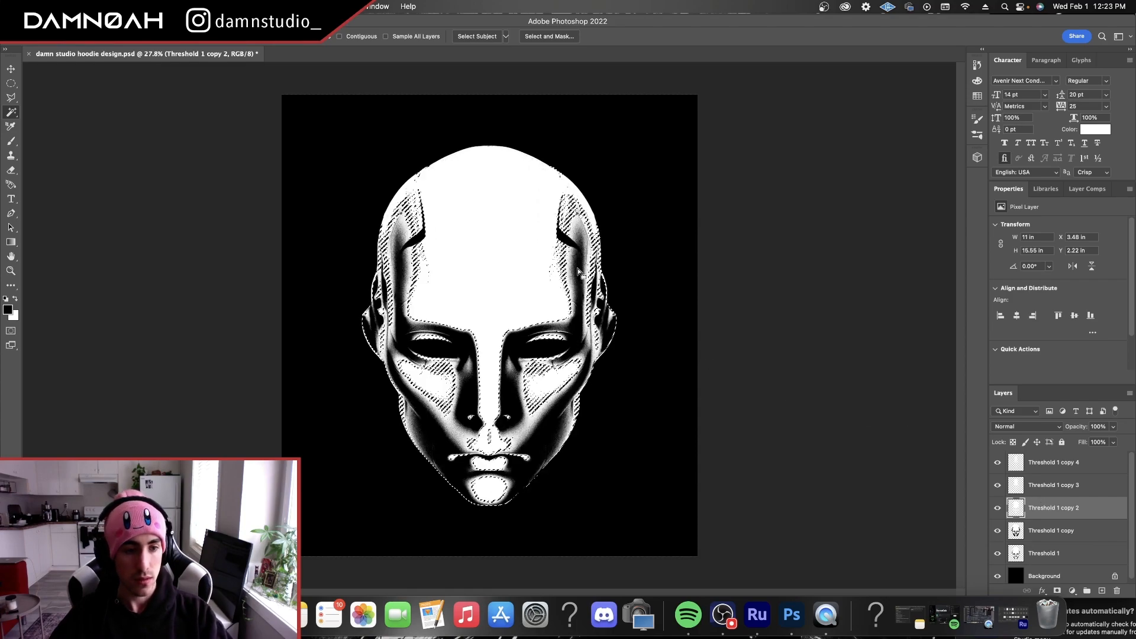
pyautogui.click(1051, 530)
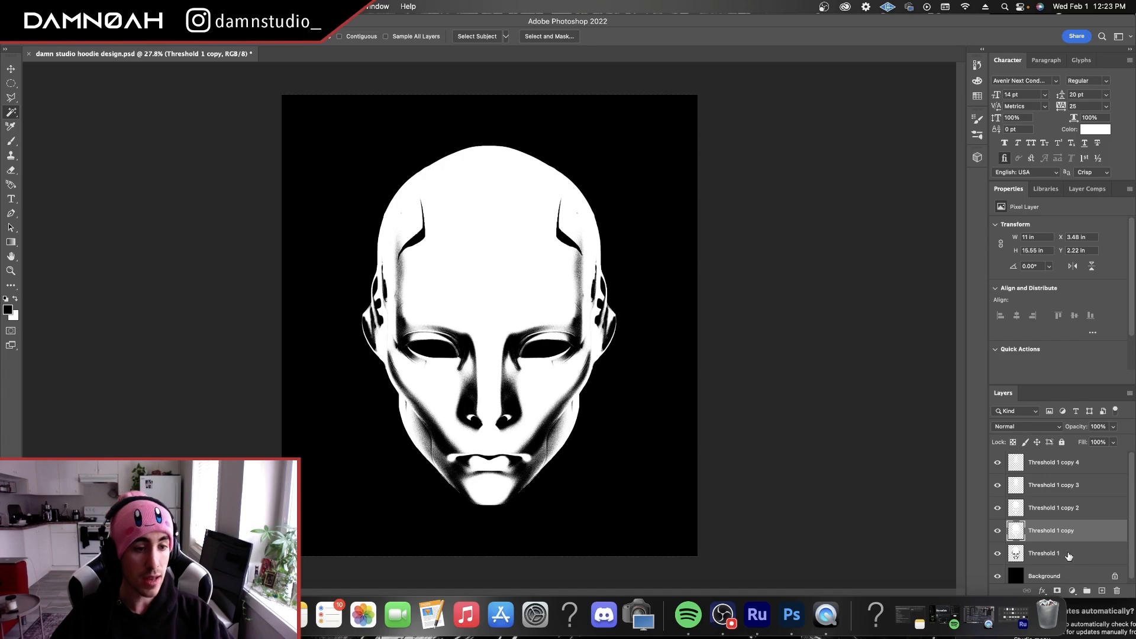
pyautogui.click(1050, 552)
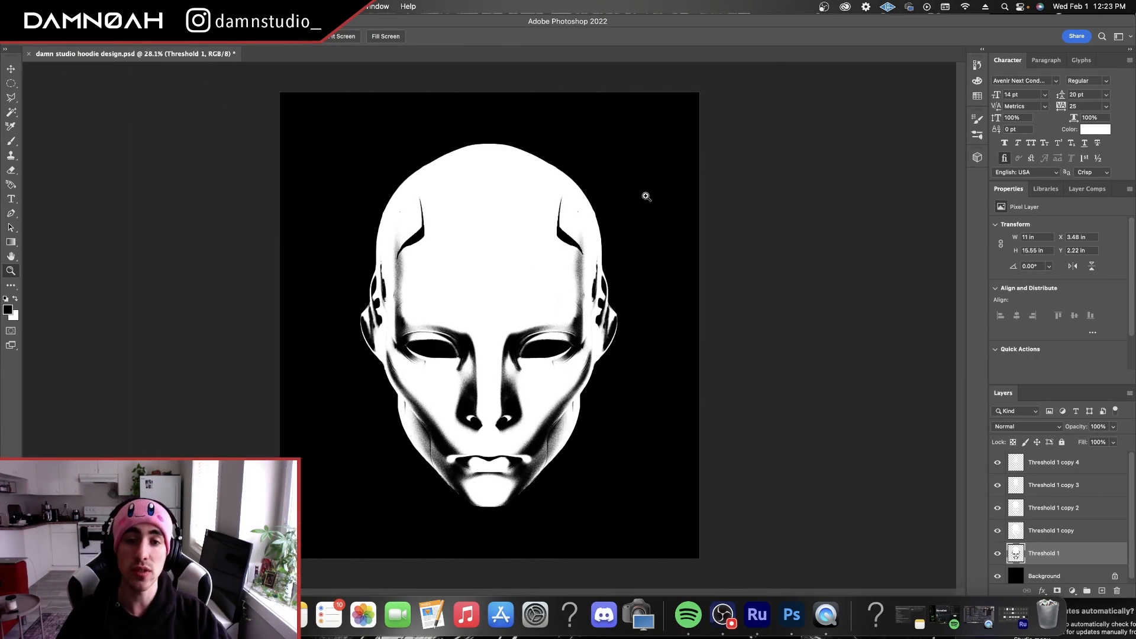
pyautogui.moveTo(527, 261)
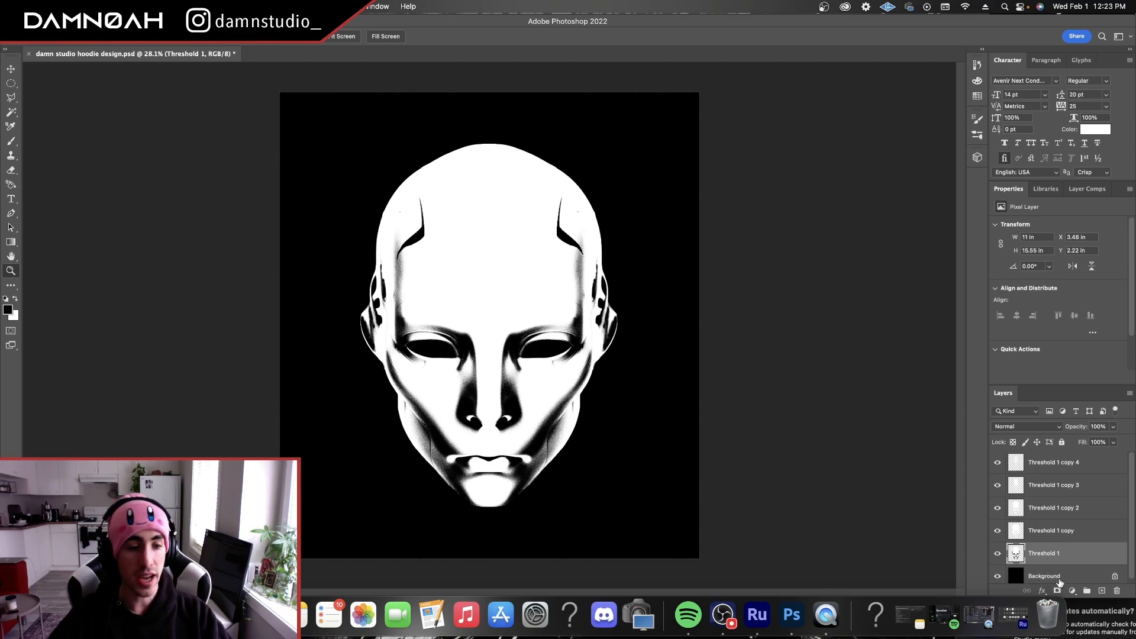
# - Give the bottom Threshold 1 layer a dark navy Color Overlay
pyautogui.doubleClick(1043, 553)
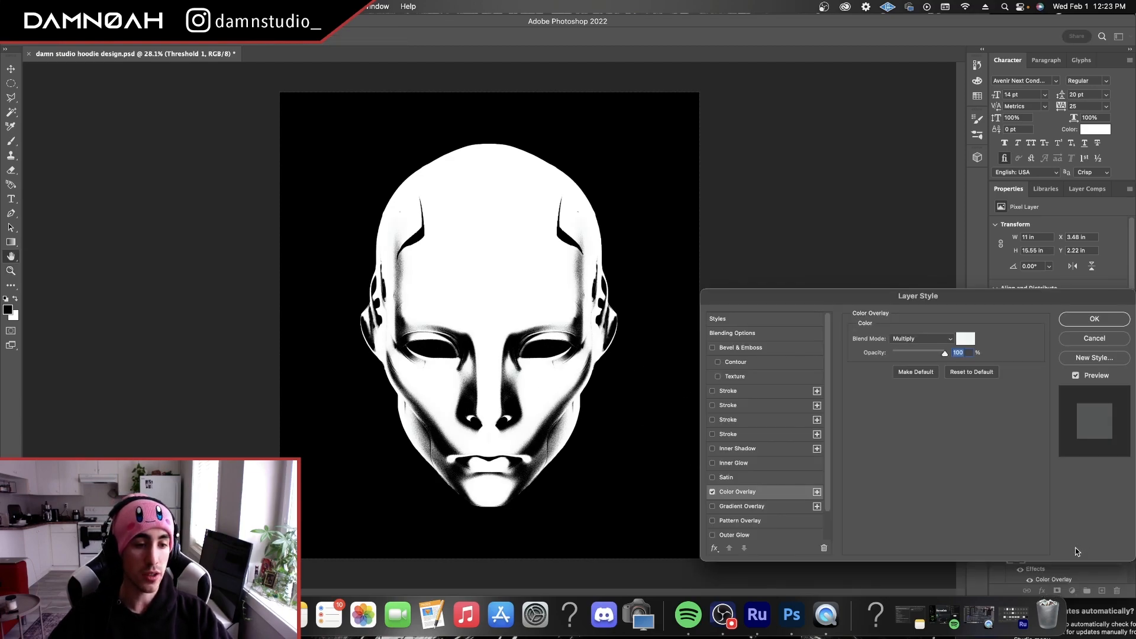
pyautogui.click(966, 338)
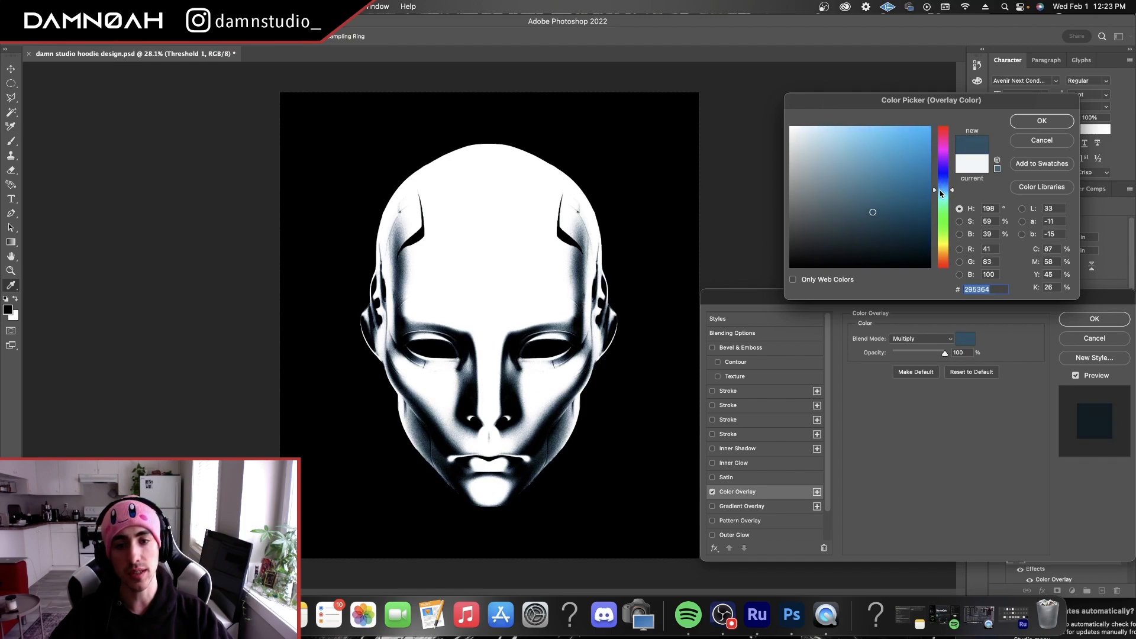
pyautogui.click(896, 205)
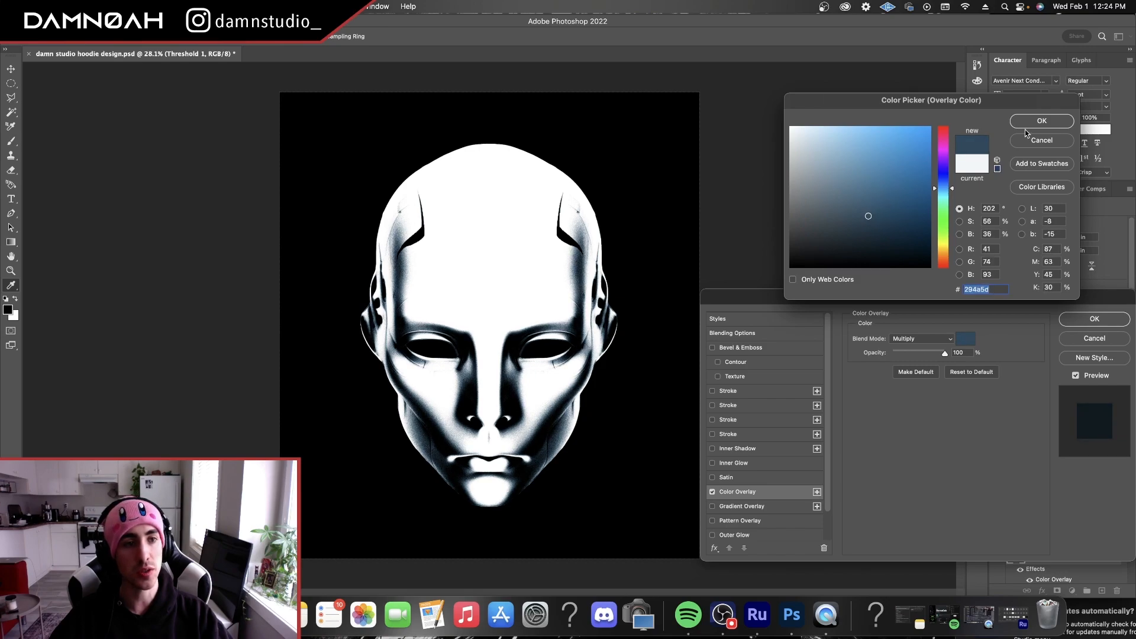
pyautogui.click(1041, 121)
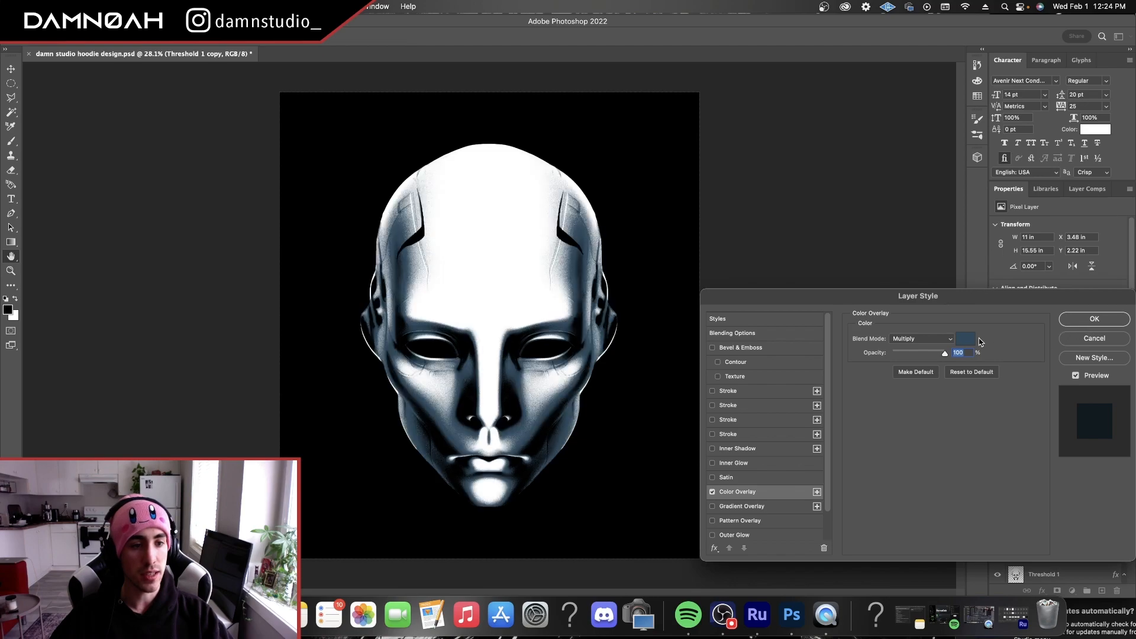
pyautogui.click(965, 338)
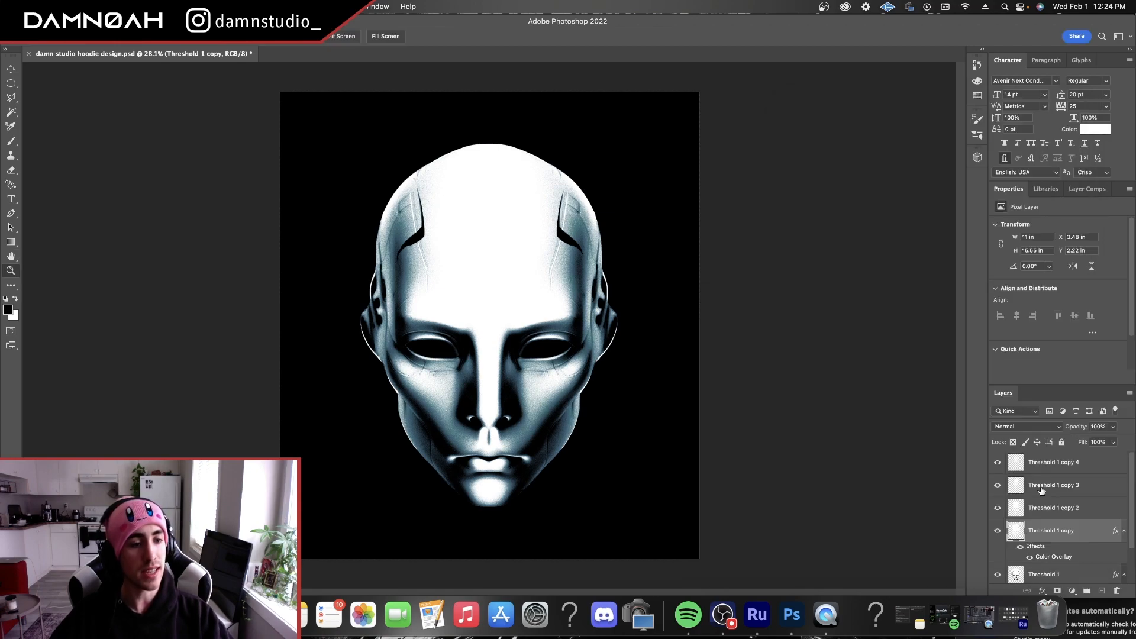
# - Give Threshold 1 copy 2 a lighter teal Color Overlay
pyautogui.click(1116, 442)
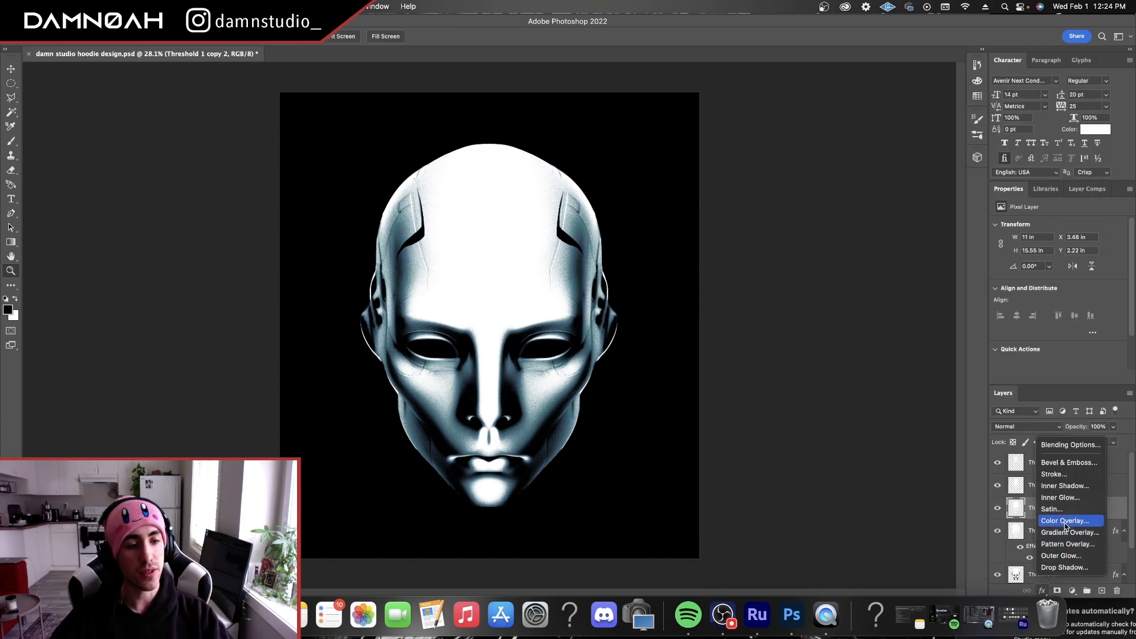
pyautogui.click(1064, 521)
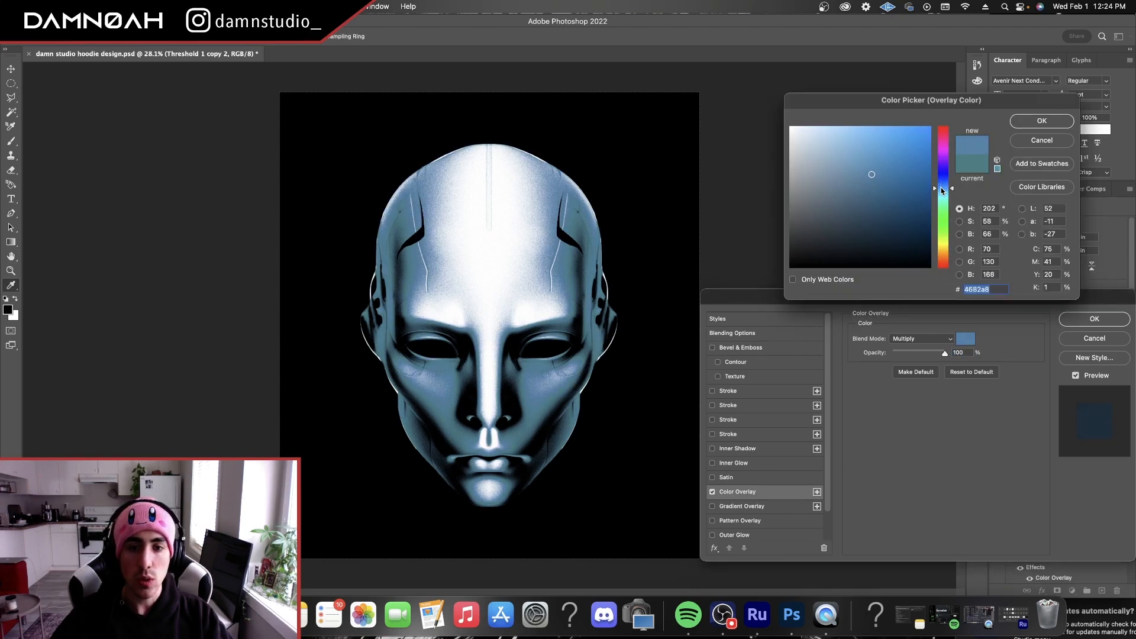
pyautogui.click(863, 154)
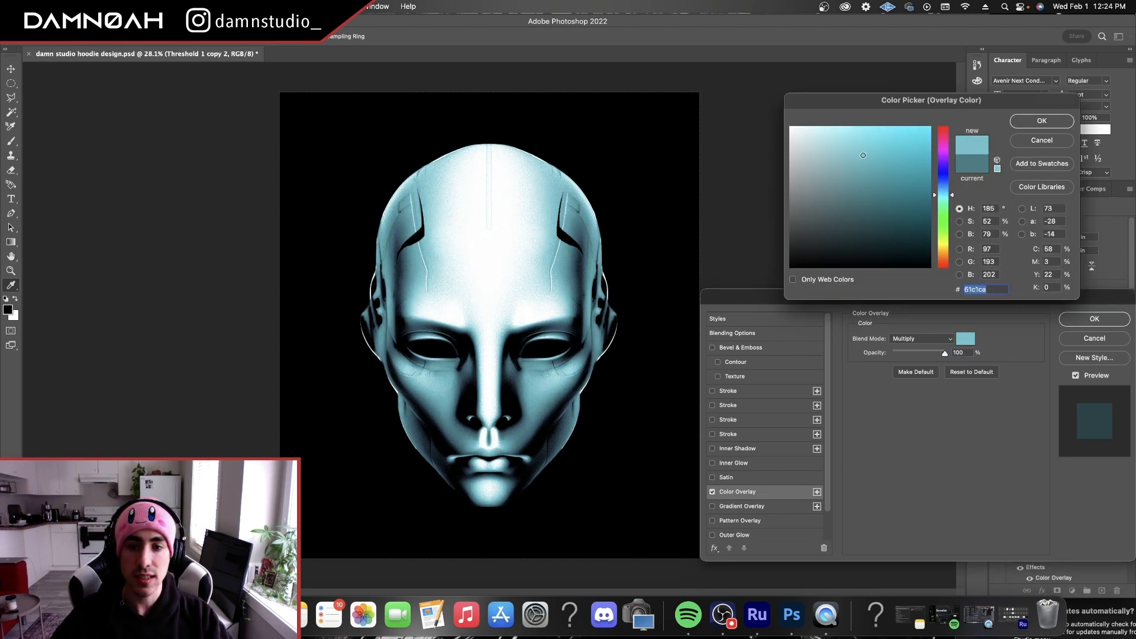
pyautogui.click(860, 151)
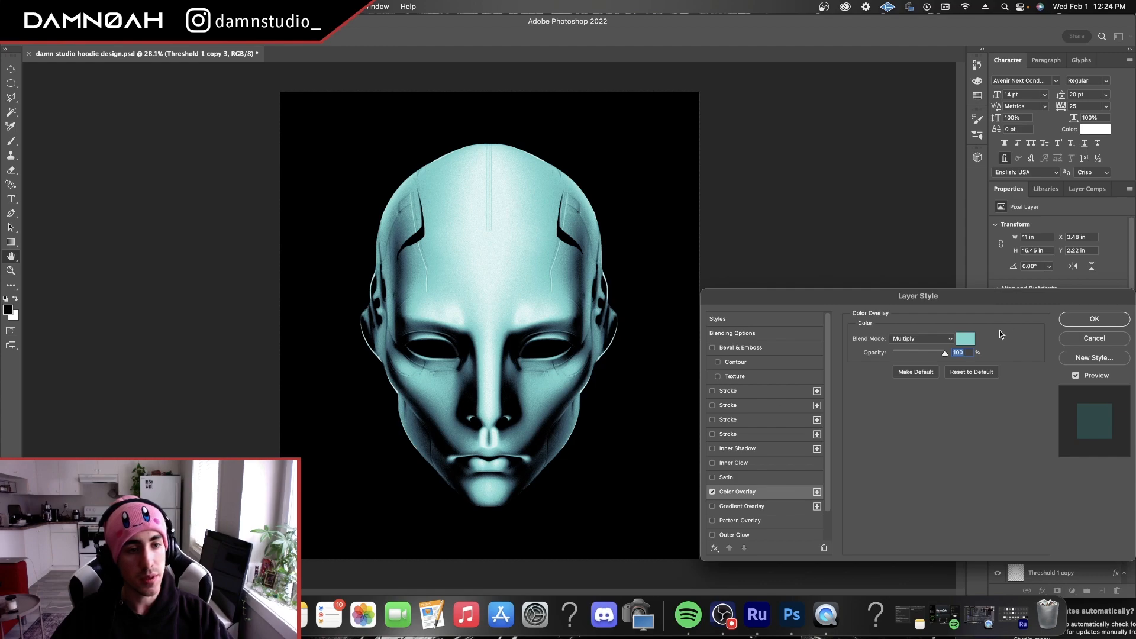
pyautogui.click(965, 339)
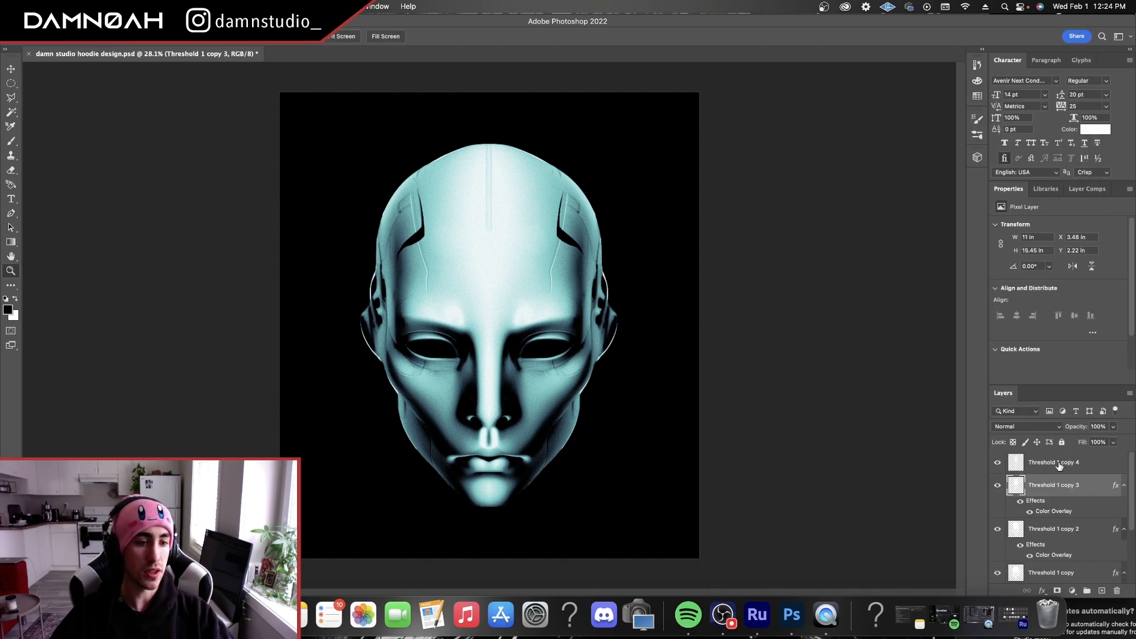
# - Give Threshold 1 copy 4 a very pale cyan-white Color Overlay
pyautogui.click(1053, 462)
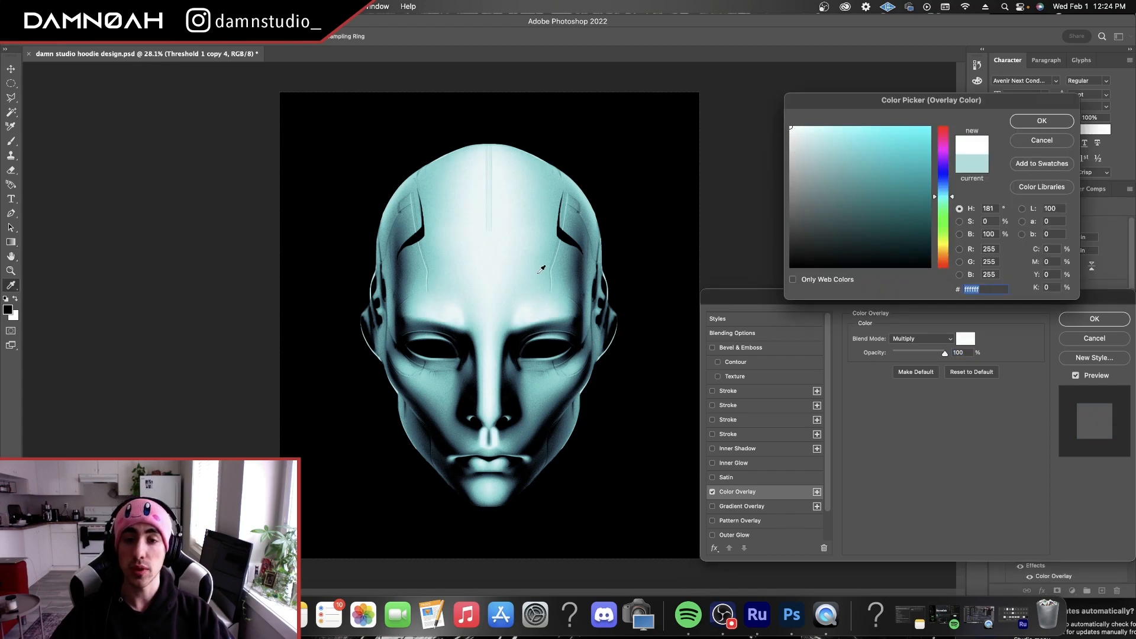
pyautogui.click(792, 131)
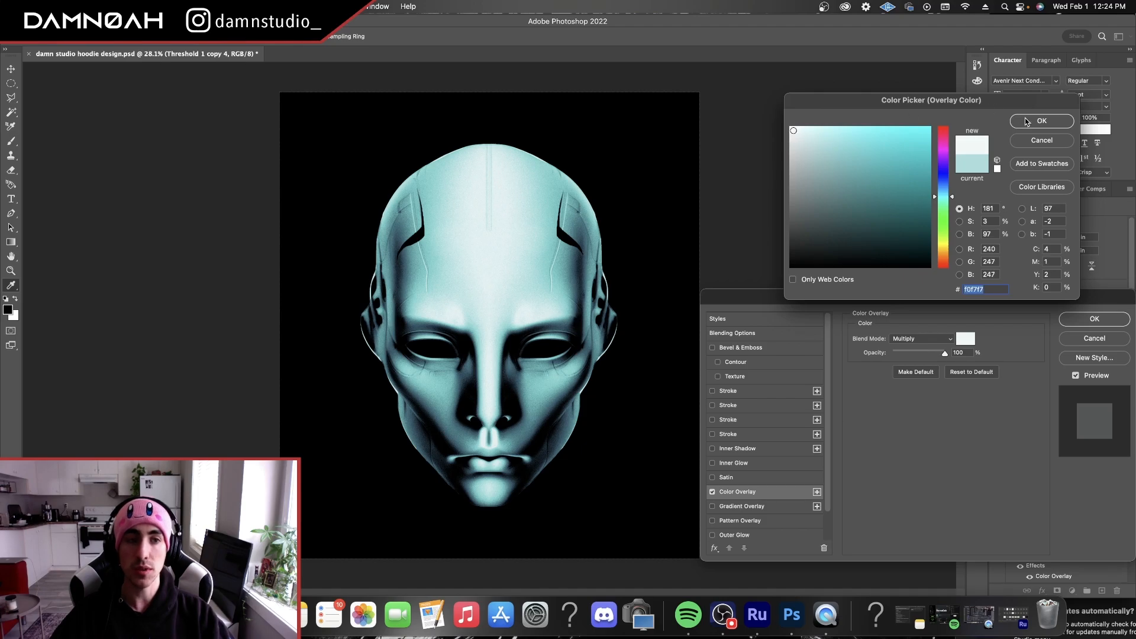
pyautogui.click(1041, 121)
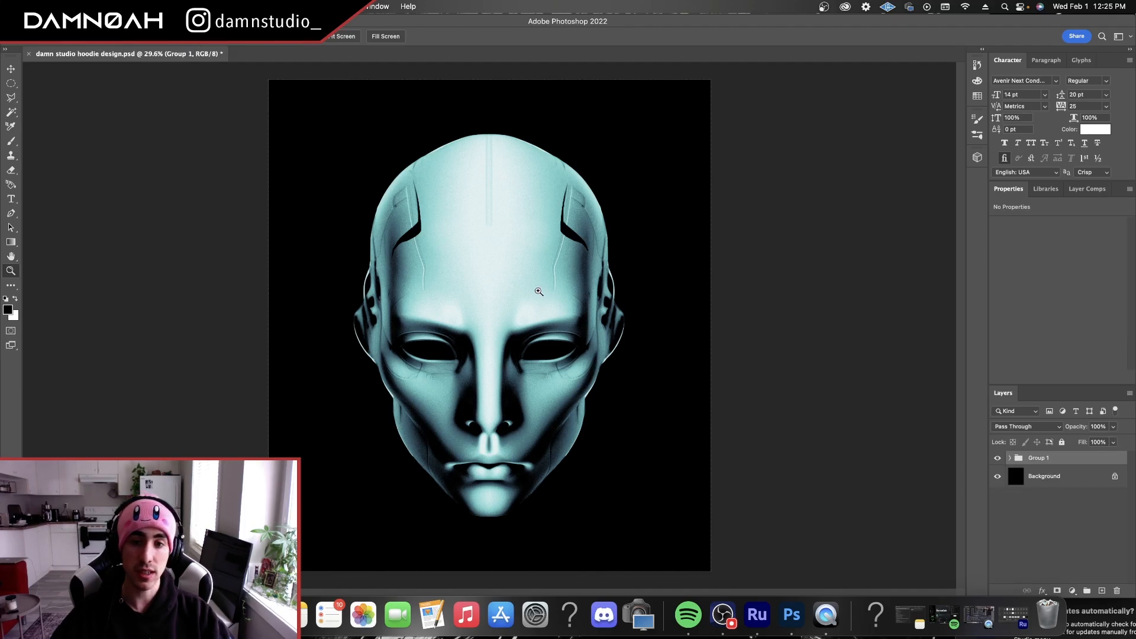
# - Zoom out to see the whole tinted robot head poster
pyautogui.click(538, 291)
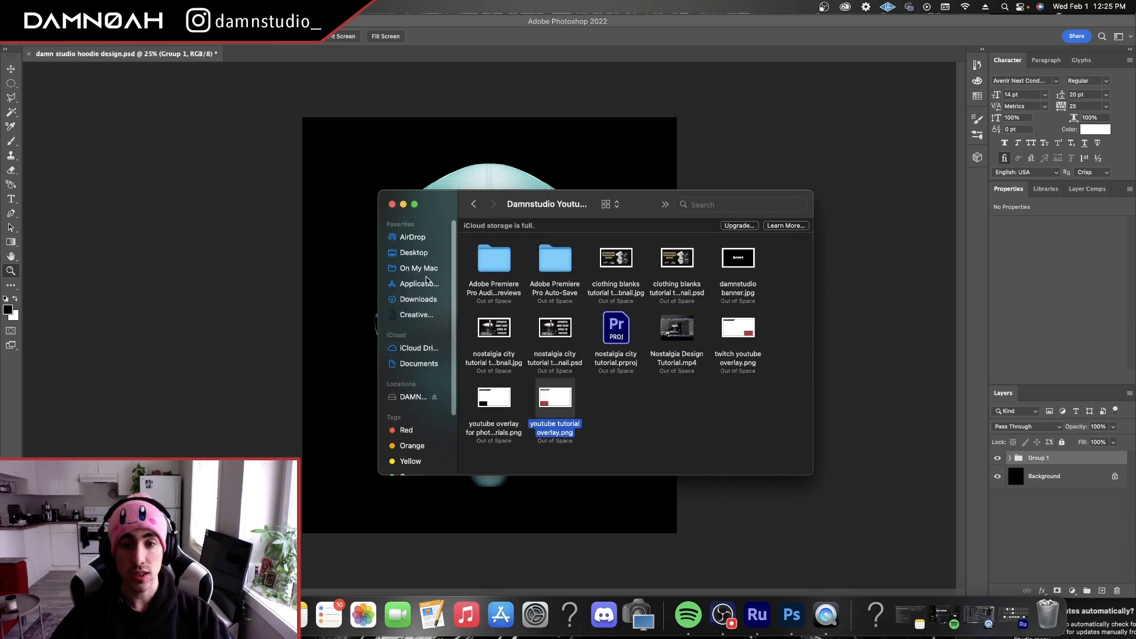
# - Browse Desktop > DAMN0AH GRAPHICS in list view and pick BLKMARKET_COPYSCAN_7 for the document
pyautogui.click(413, 252)
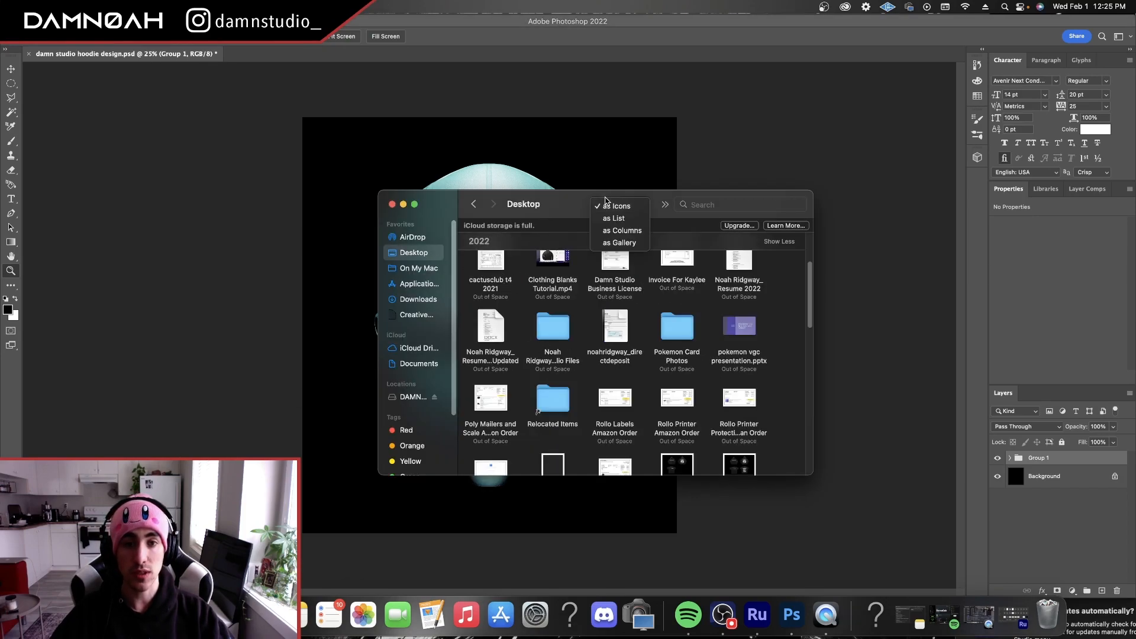
pyautogui.click(613, 218)
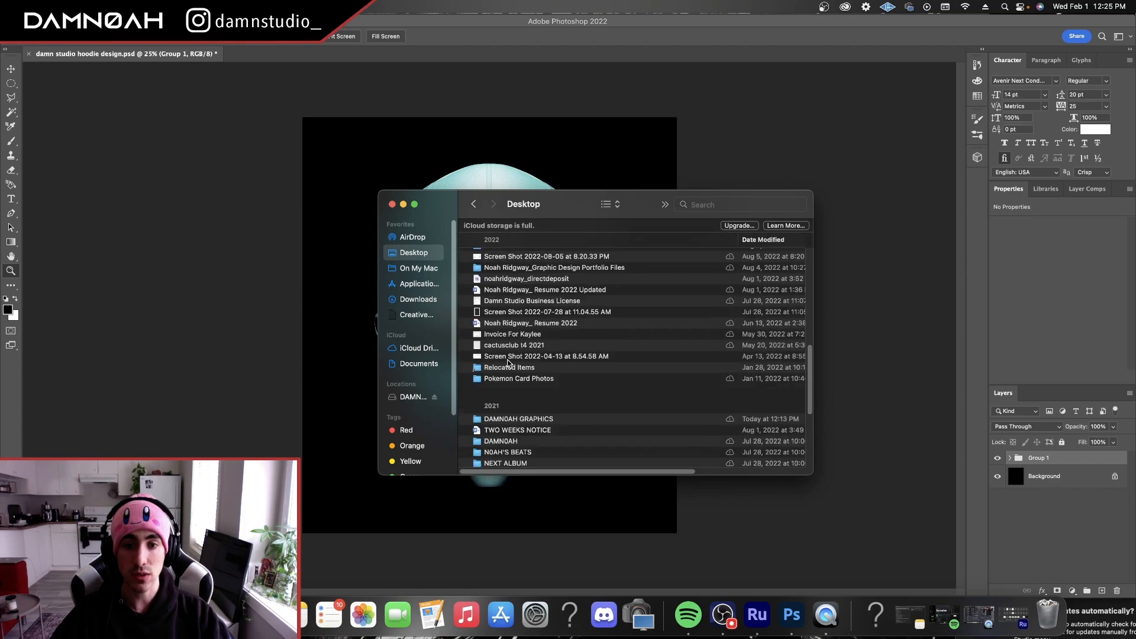
pyautogui.doubleClick(517, 418)
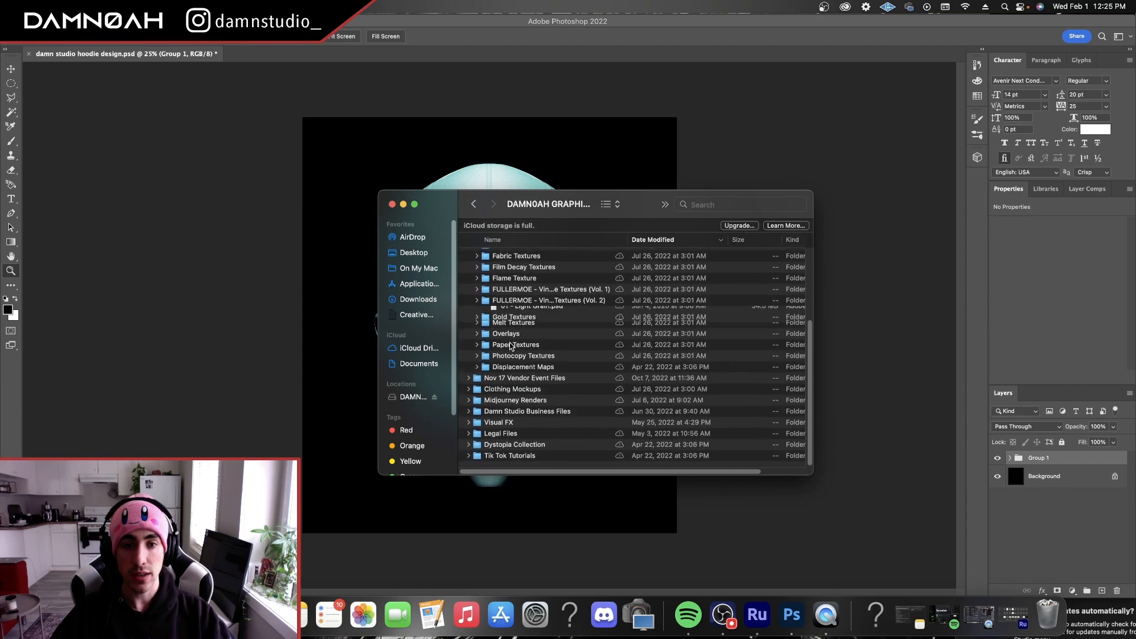
pyautogui.scroll(-3)
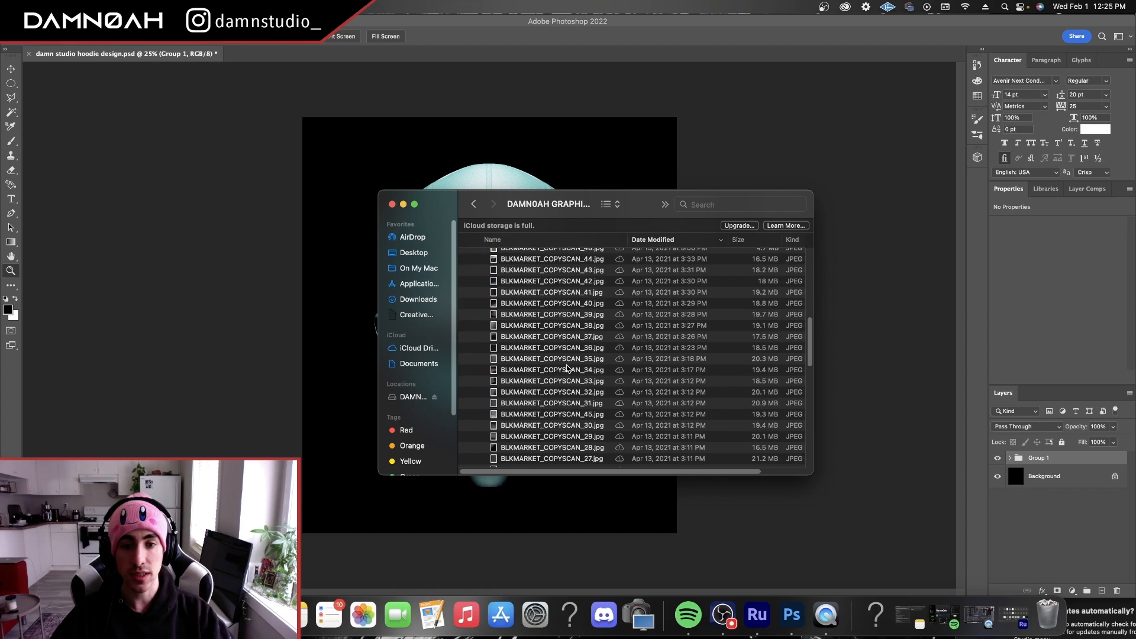
pyautogui.scroll(-3)
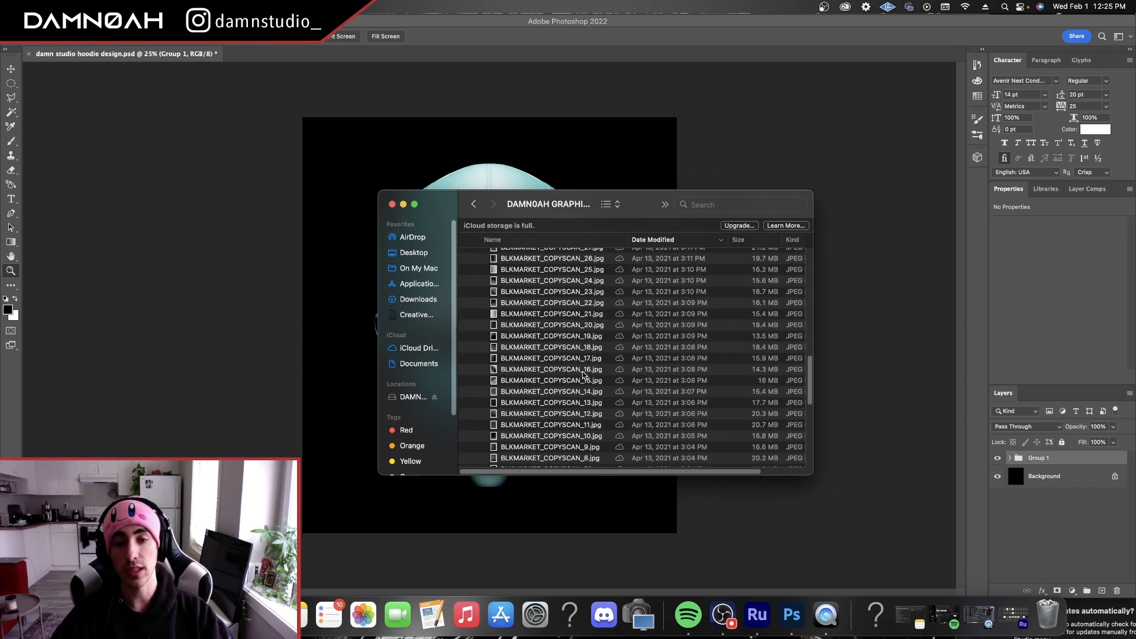
pyautogui.scroll(-3)
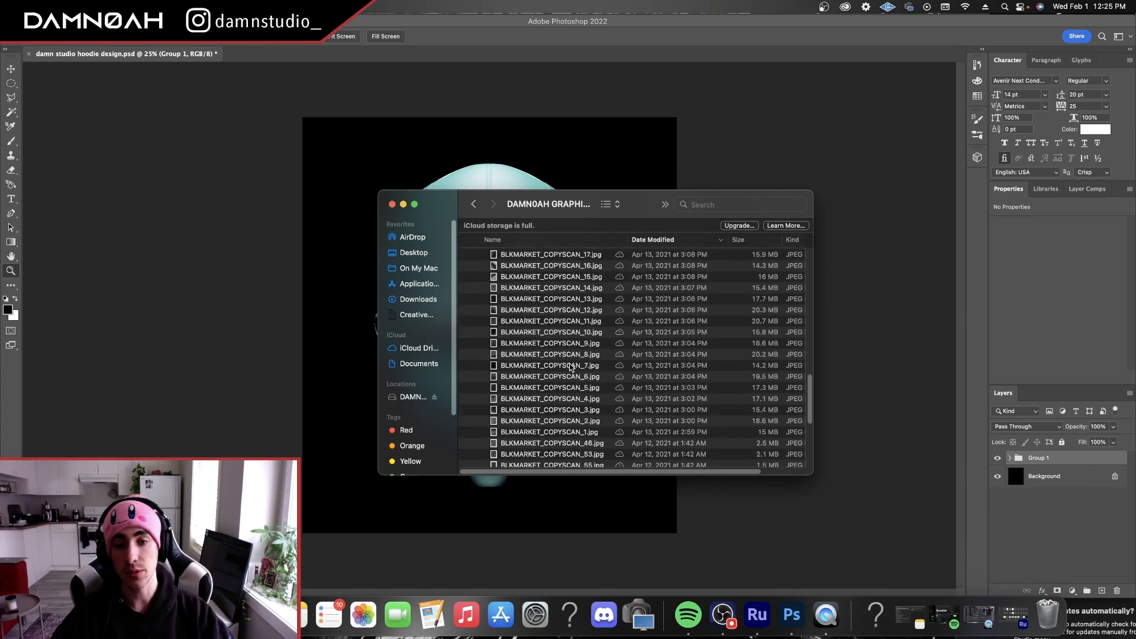
pyautogui.click(392, 205)
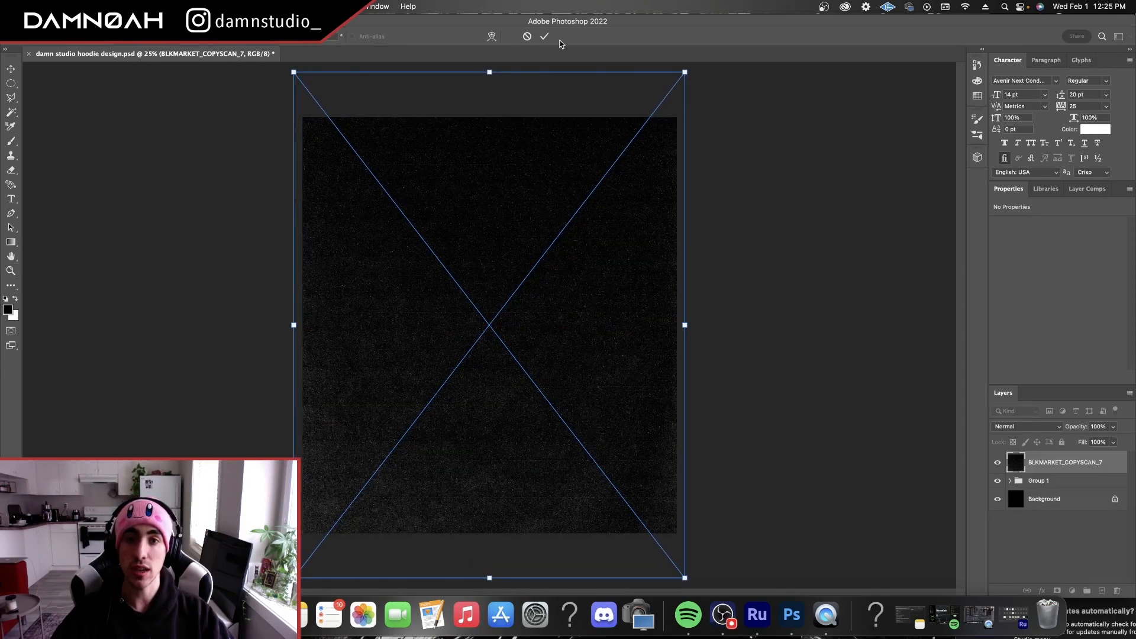
# - Commit the copy-scan texture, blend it in Lighten mode at about 51% opacity
pyautogui.click(1021, 426)
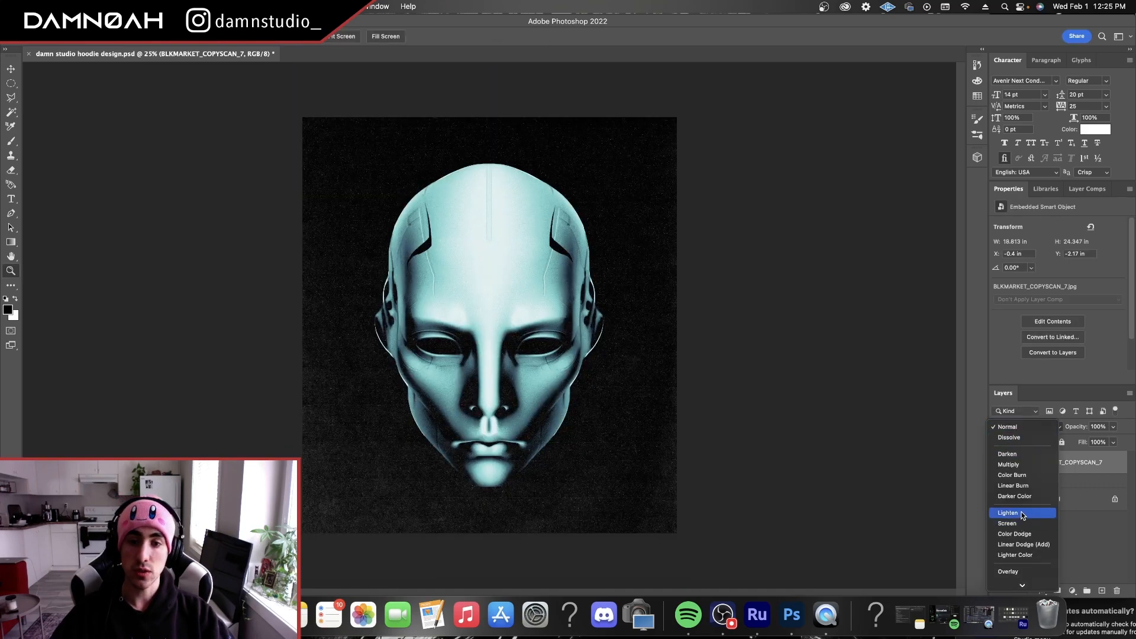
pyautogui.click(1008, 512)
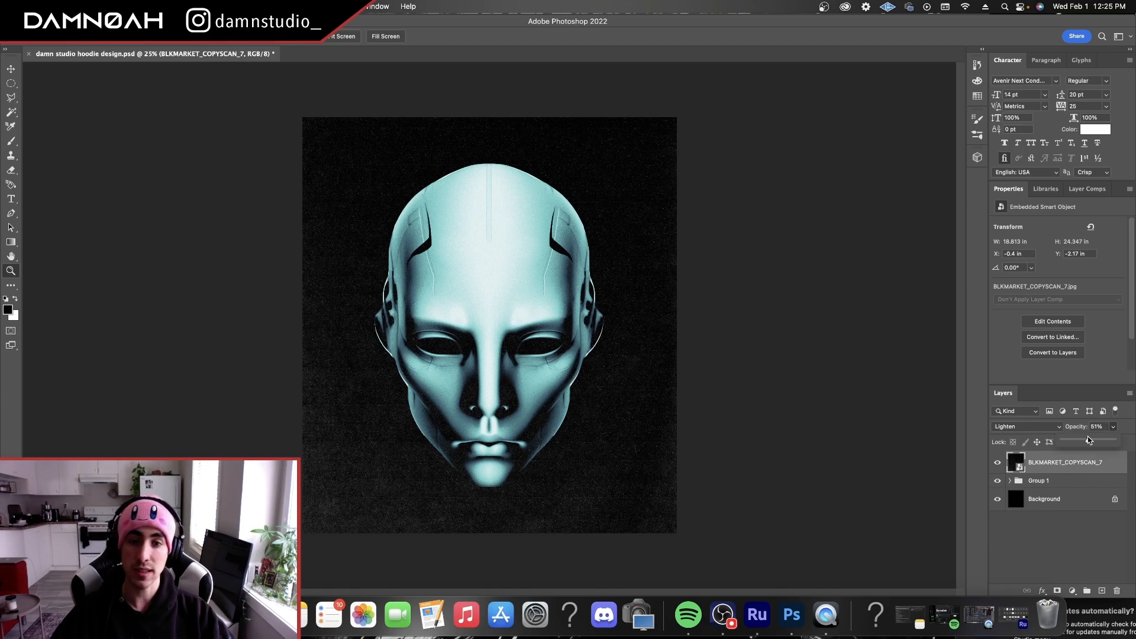
pyautogui.moveTo(1062, 440); pyautogui.dragTo(1101, 440)
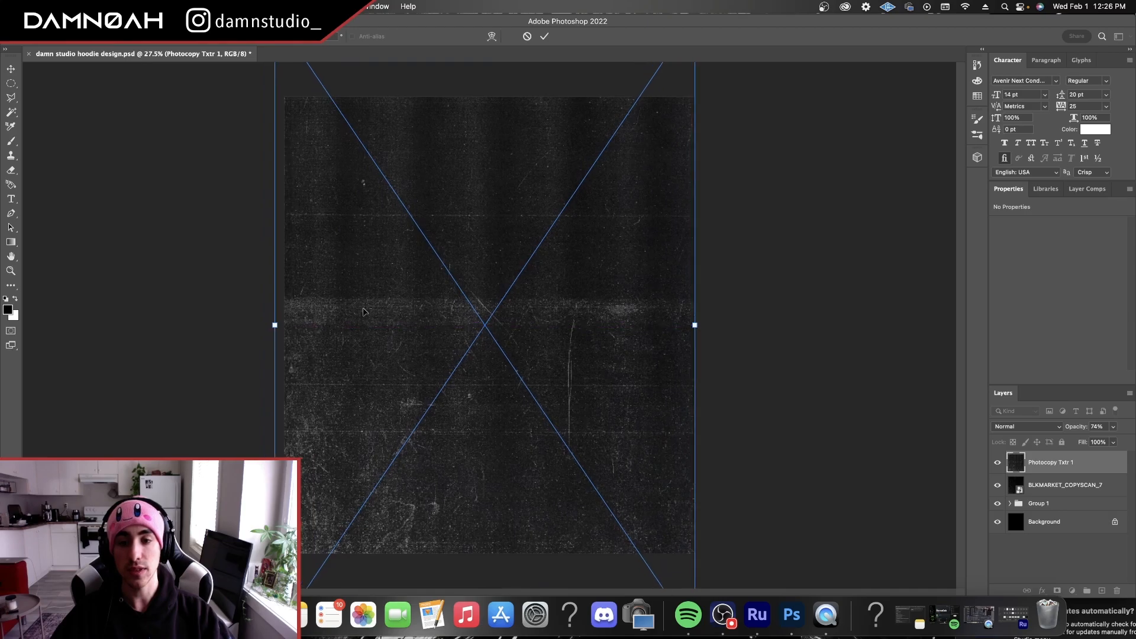
# - Commit Photocopy Txtr 1 in Lighten mode at about 48% opacity, then select Group 1
pyautogui.click(1025, 426)
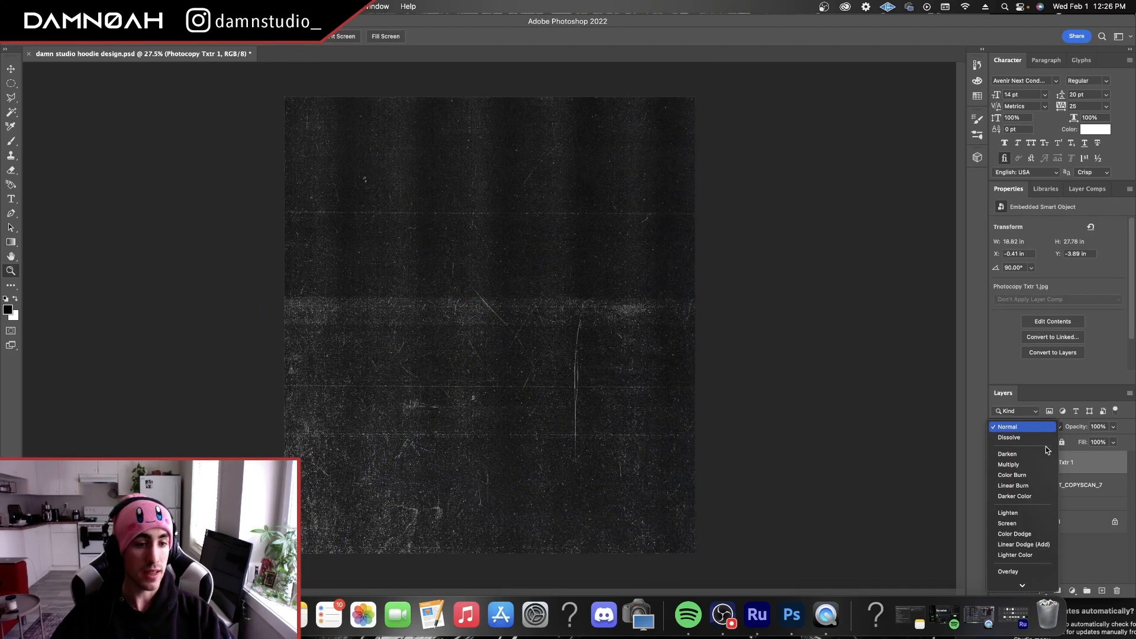
pyautogui.click(1006, 512)
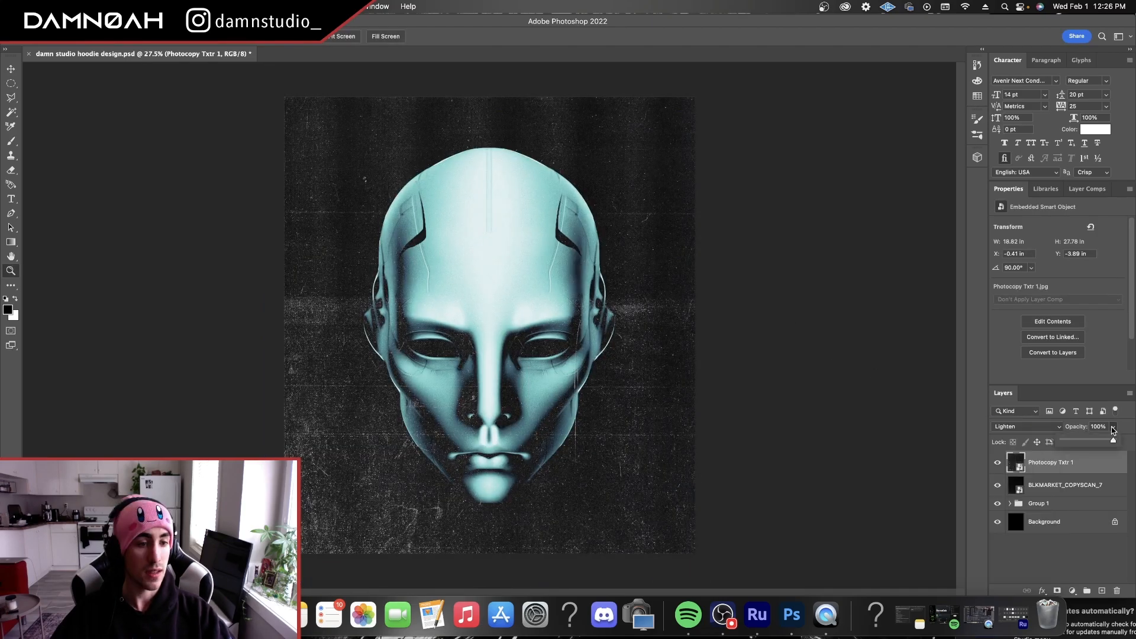
pyautogui.moveTo(1113, 442); pyautogui.dragTo(1086, 441)
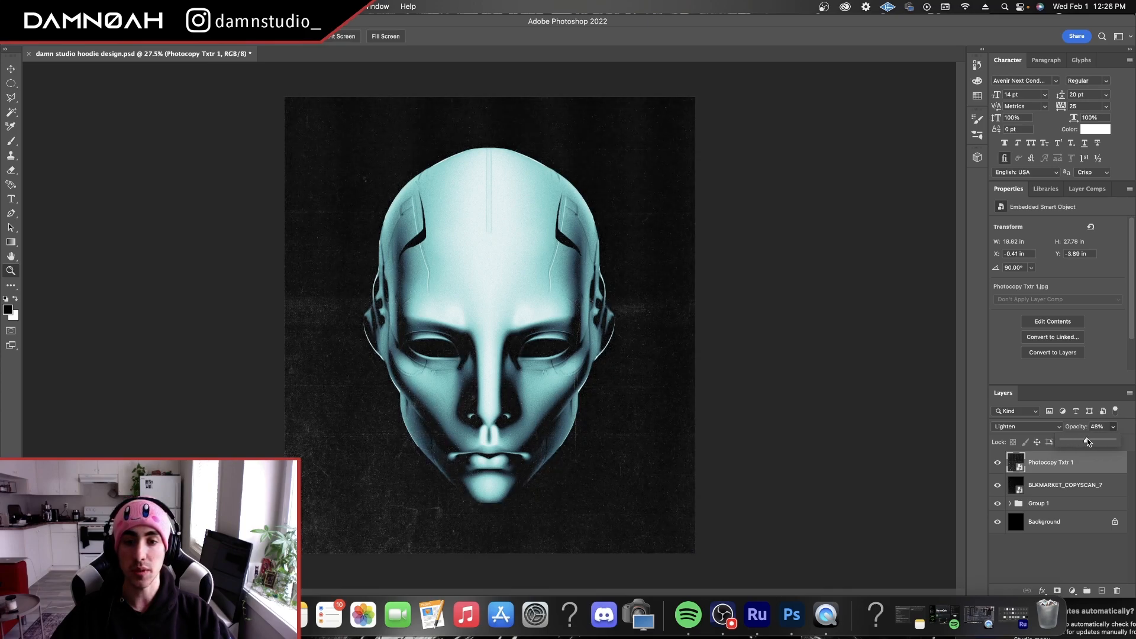
pyautogui.click(1038, 503)
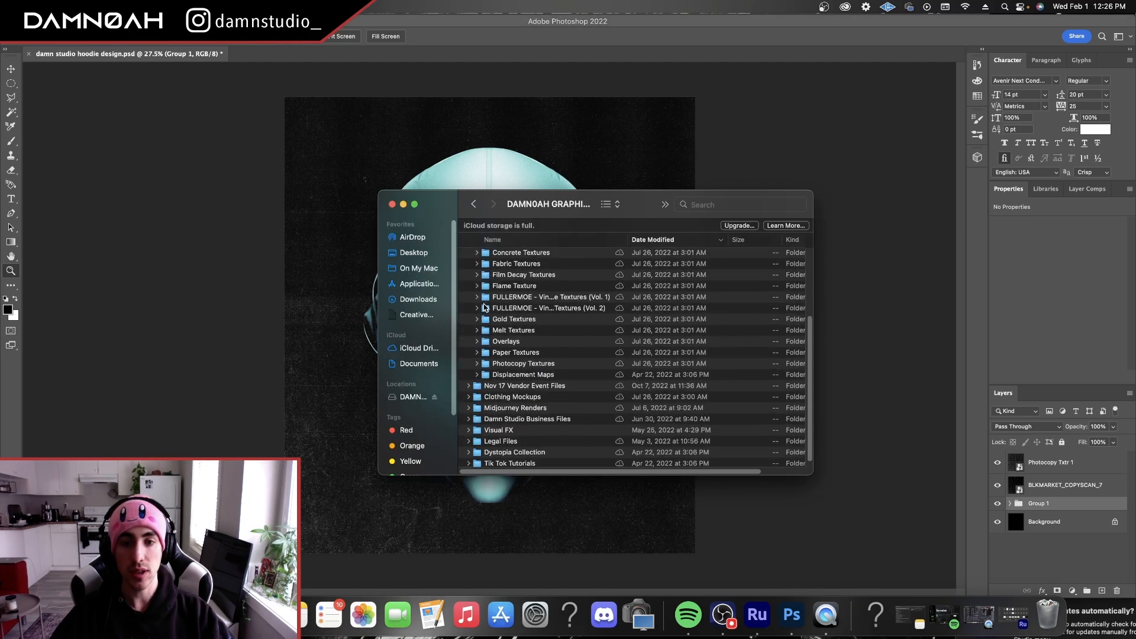
# - Bring 04 - Light Simple Grunge.psd from FULLERMOE Vol. 2 into the document above Group 1
pyautogui.click(477, 308)
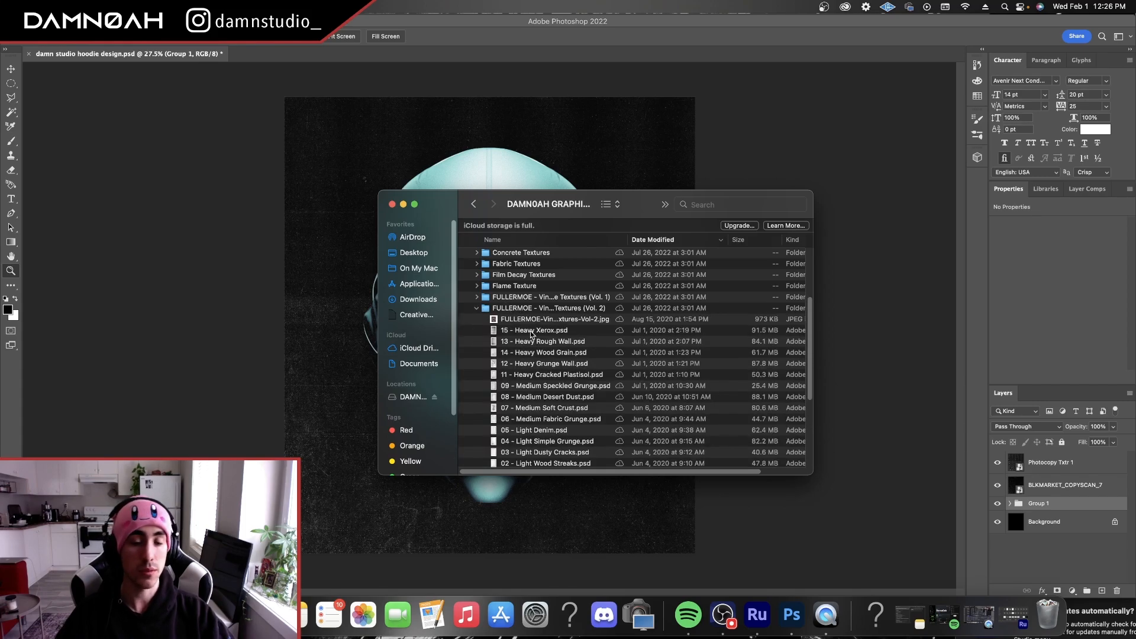
pyautogui.scroll(-3)
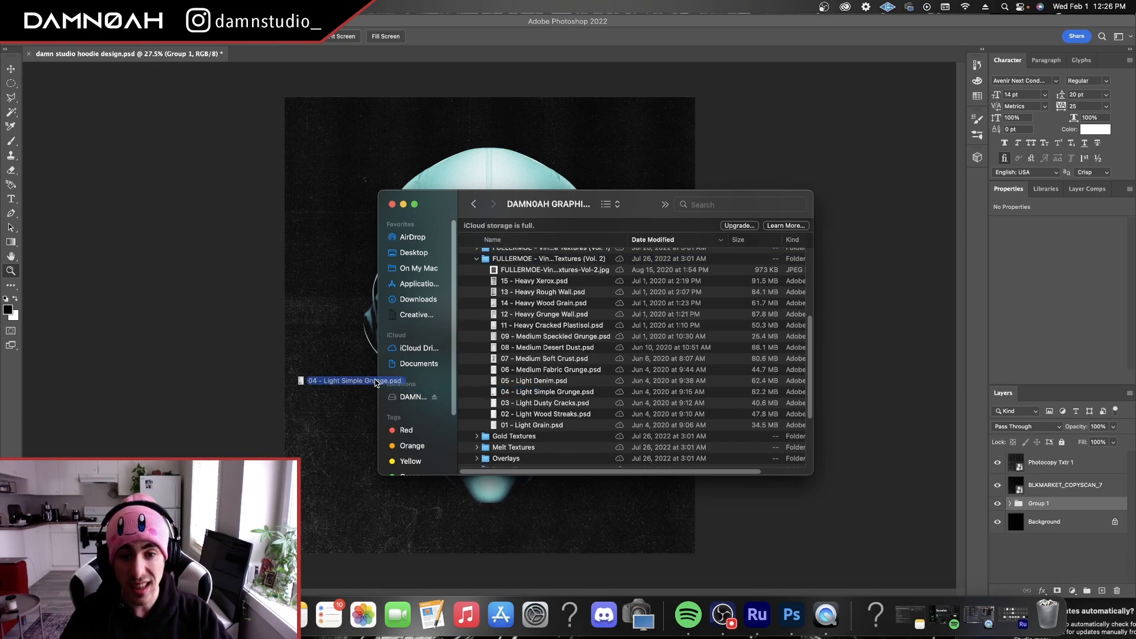
pyautogui.doubleClick(354, 379)
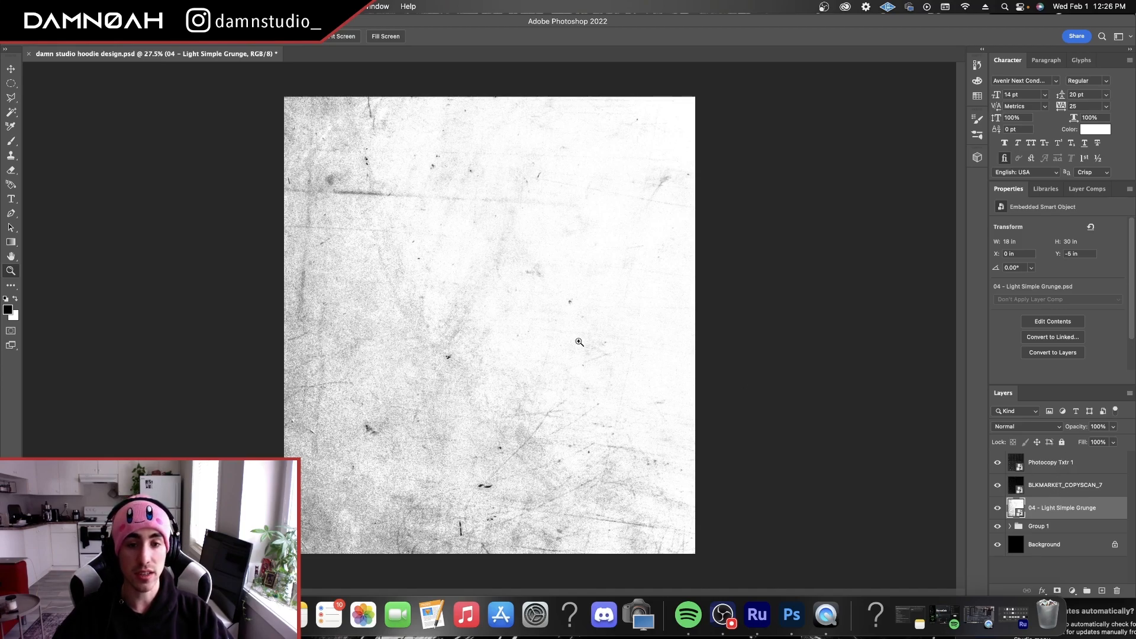
# - Set the 04 - Light Simple Grunge layer's blend mode to Multiply
pyautogui.click(1051, 463)
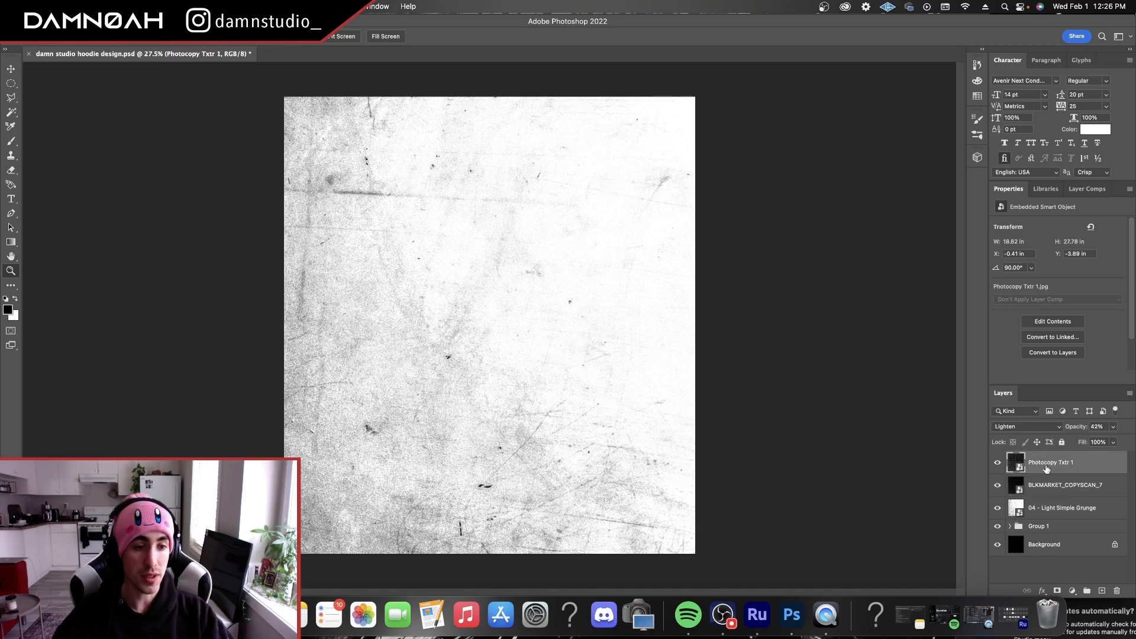
pyautogui.click(1023, 426)
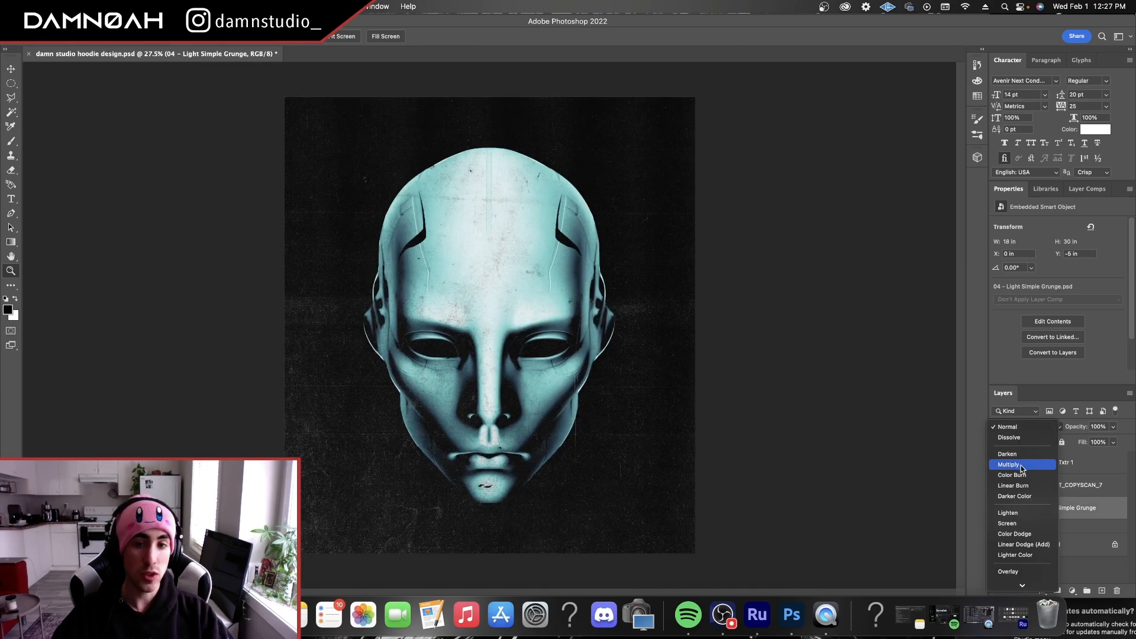
pyautogui.click(1008, 463)
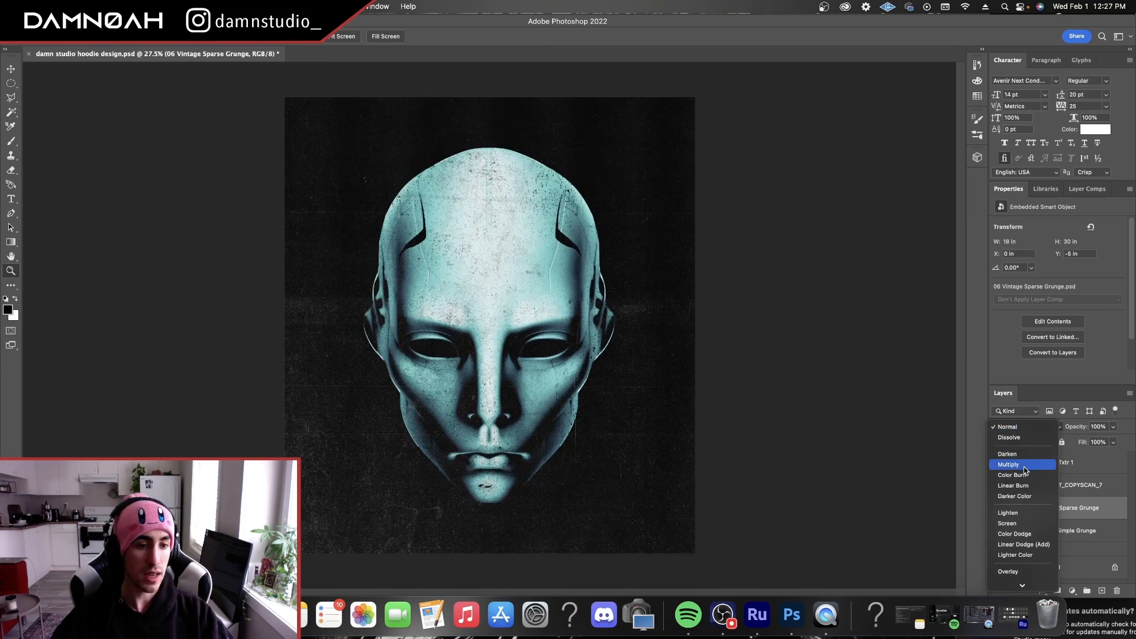
# - Blend 06 Vintage Sparse Grunge in Multiply at about 46% opacity
pyautogui.click(1011, 463)
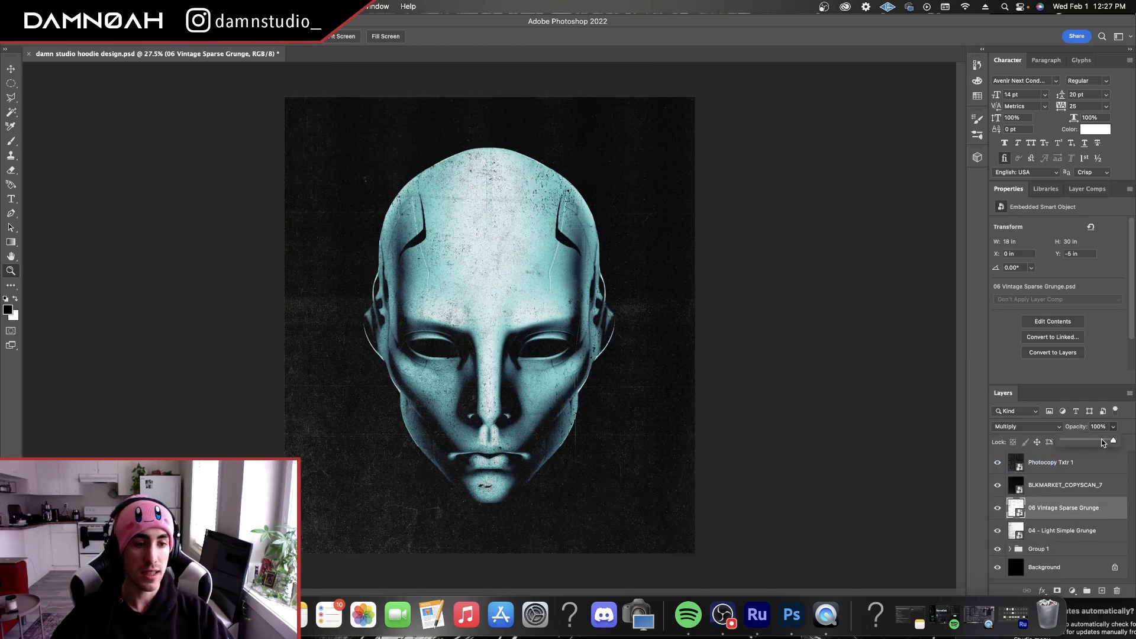
pyautogui.moveTo(1112, 441); pyautogui.dragTo(1072, 441)
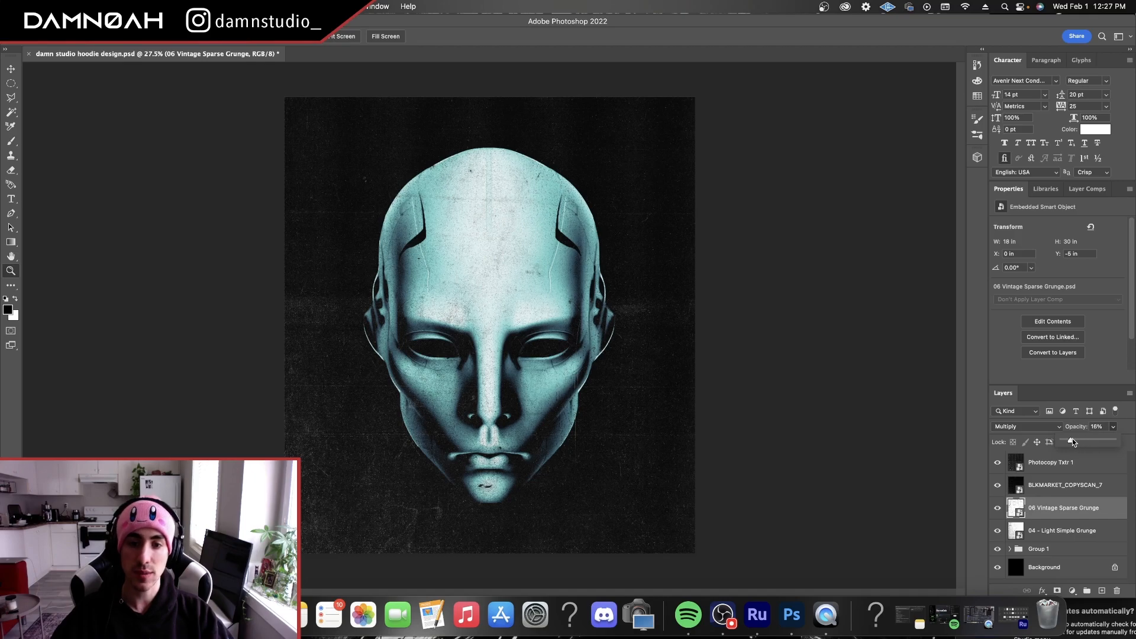
pyautogui.moveTo(1072, 440); pyautogui.dragTo(1085, 440)
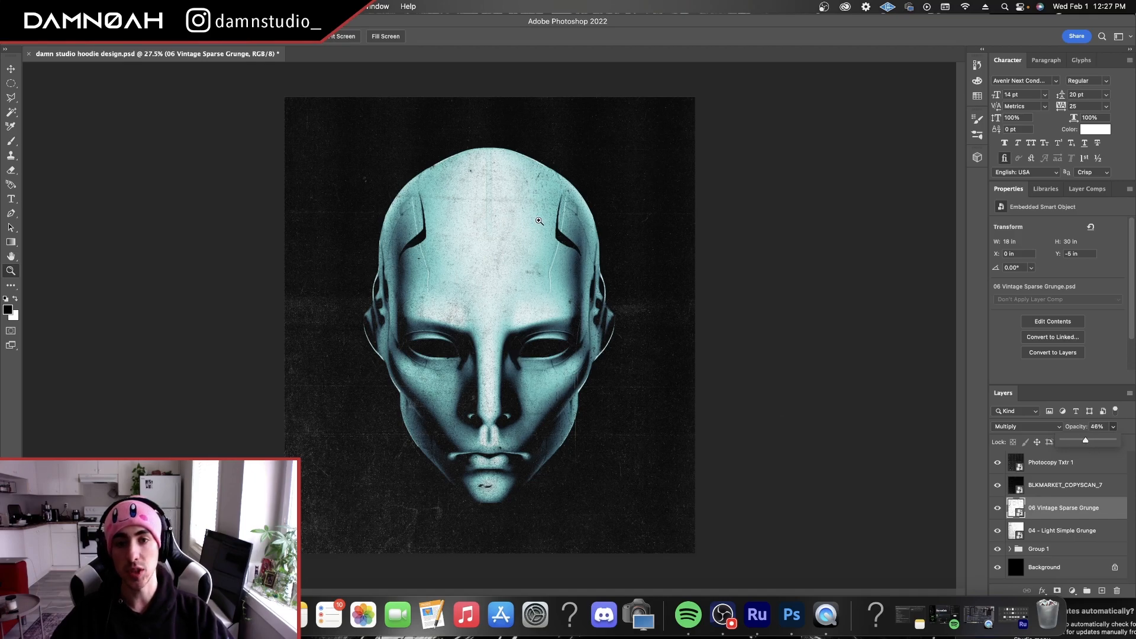